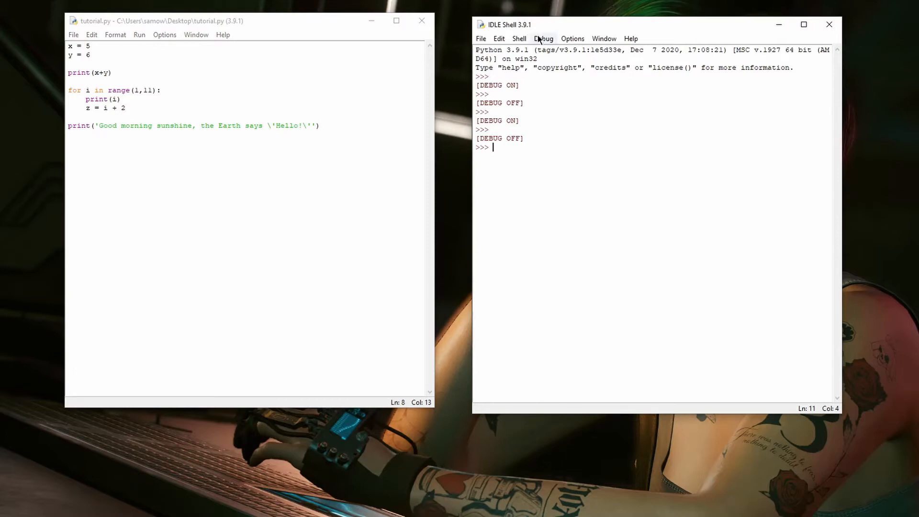
- Turn on IDLE's debugger from the Shell's Debug menu so the Debug Control window appears
left_click(544, 38)
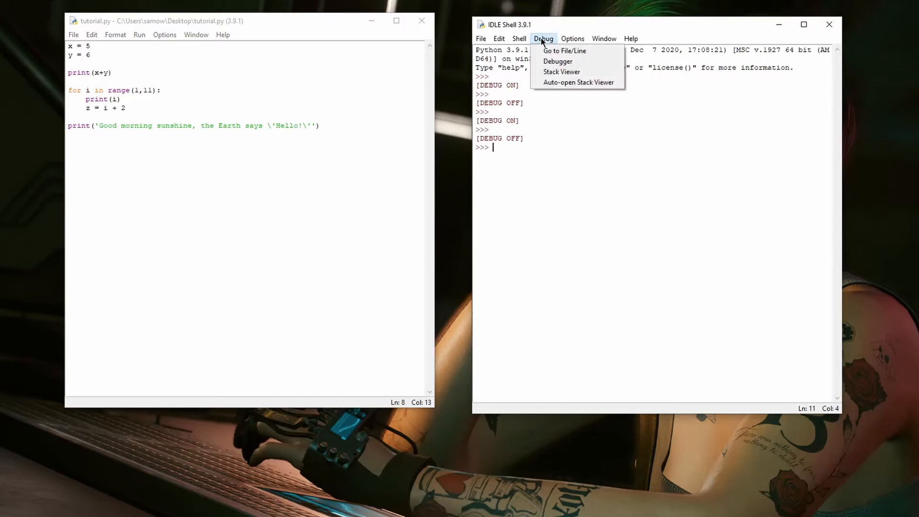
left_click(558, 62)
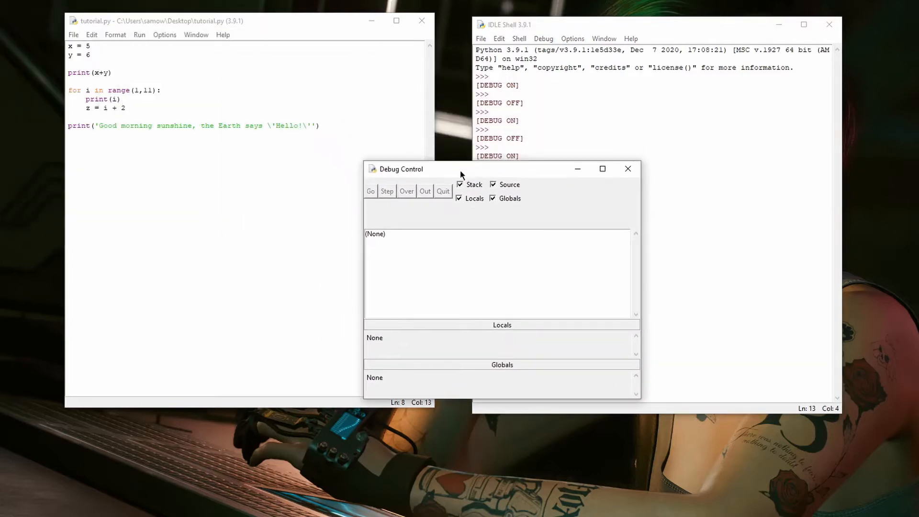
mouse_move(429, 190)
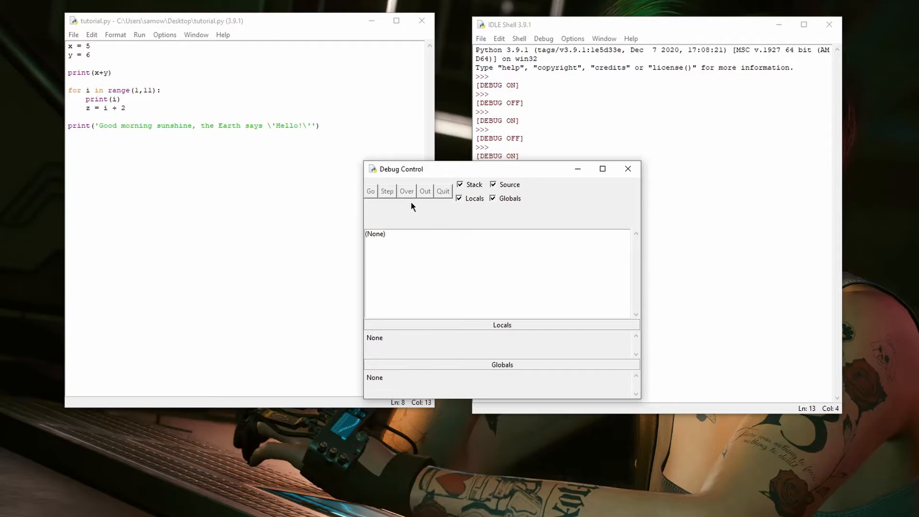
mouse_move(378, 203)
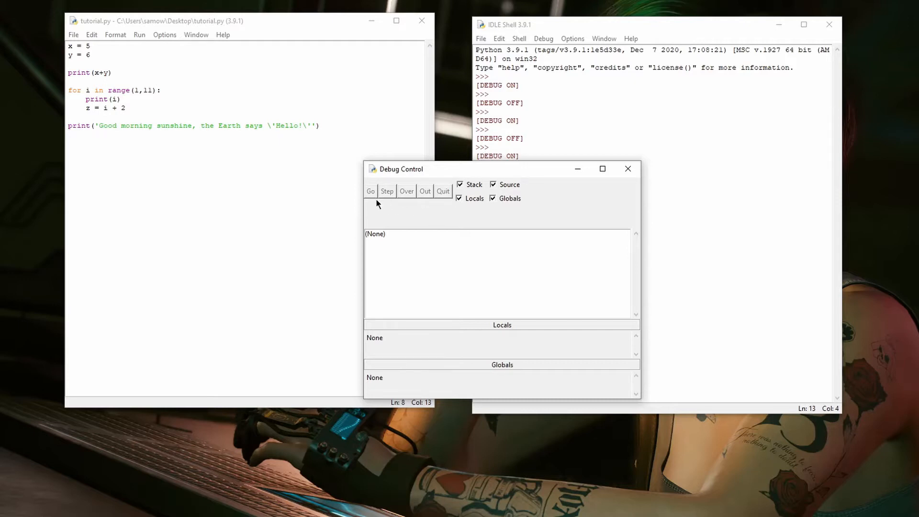
mouse_move(370, 201)
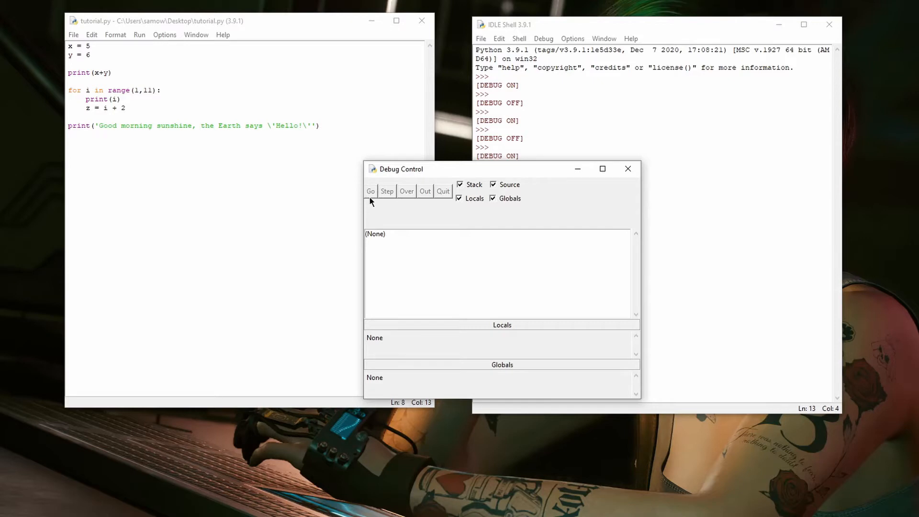
mouse_move(378, 198)
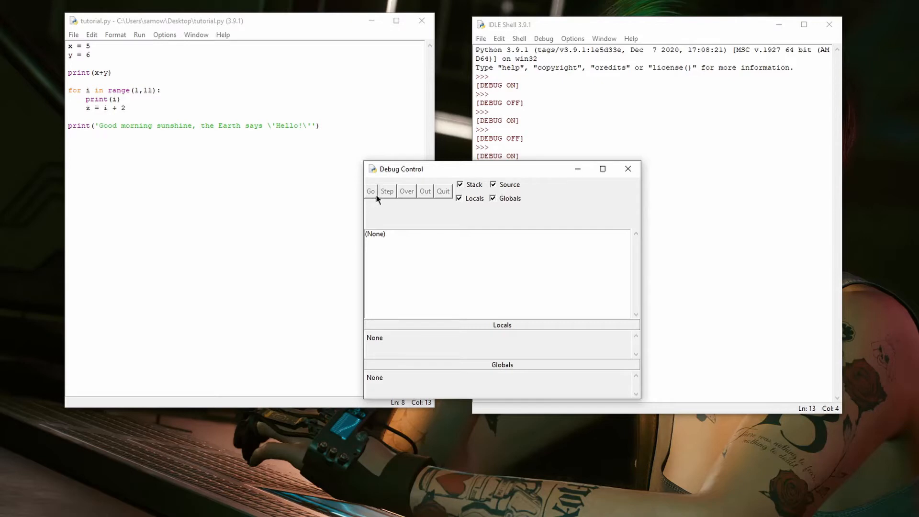
mouse_move(388, 199)
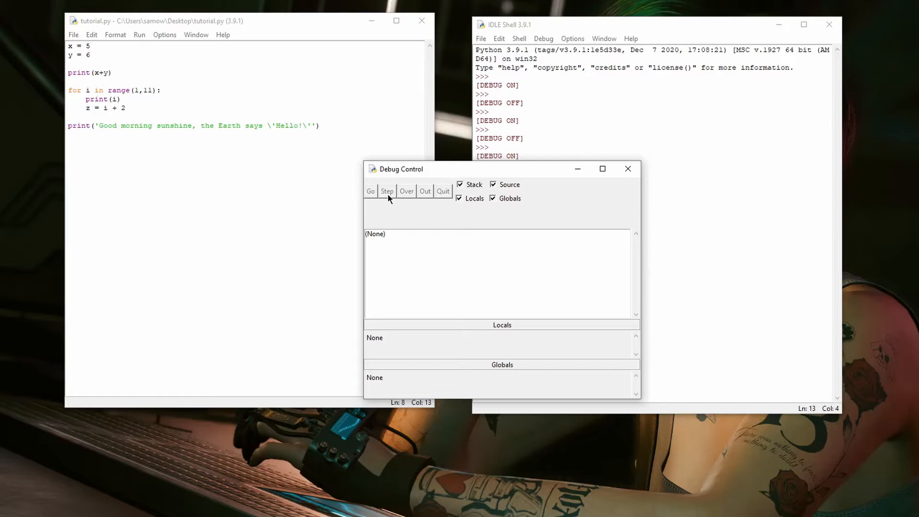
mouse_move(401, 202)
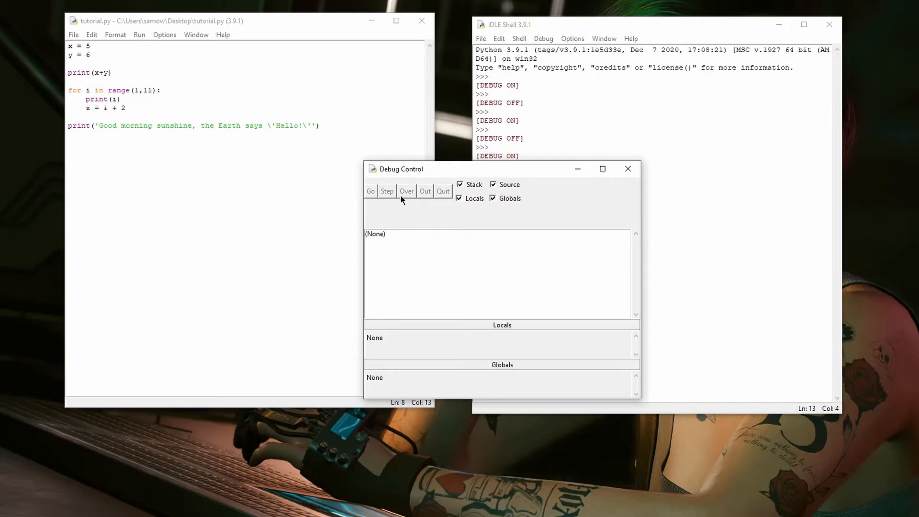
mouse_move(425, 199)
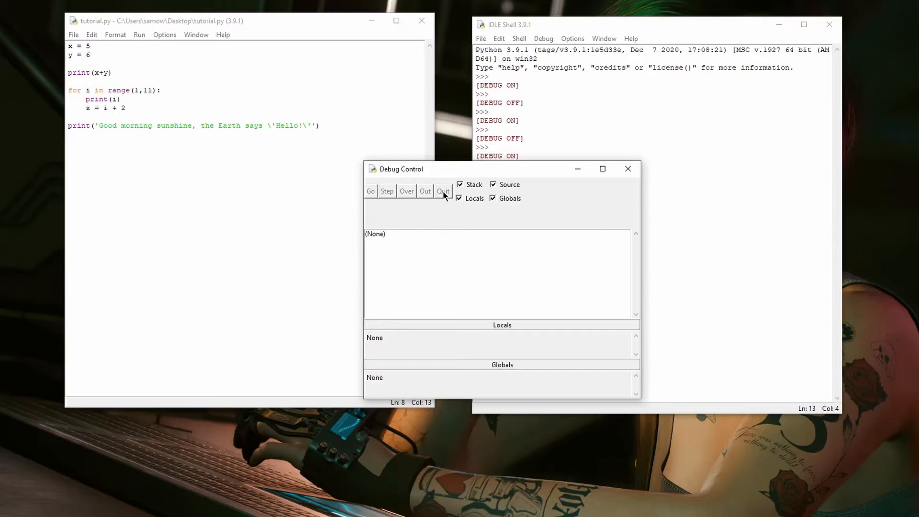
mouse_move(473, 217)
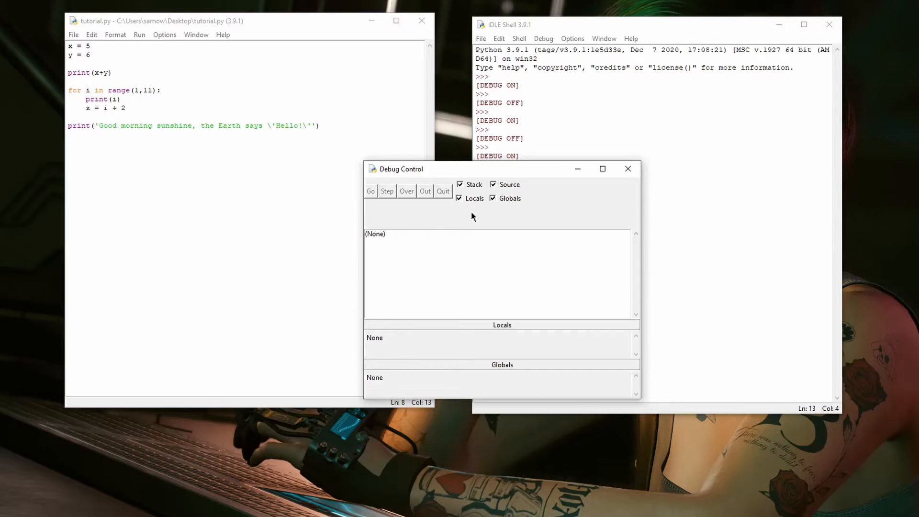
mouse_move(523, 184)
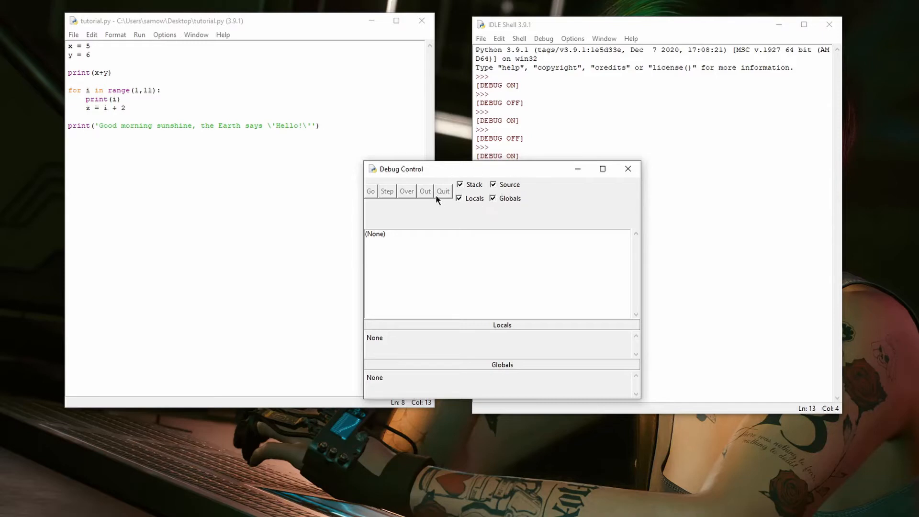
mouse_move(439, 264)
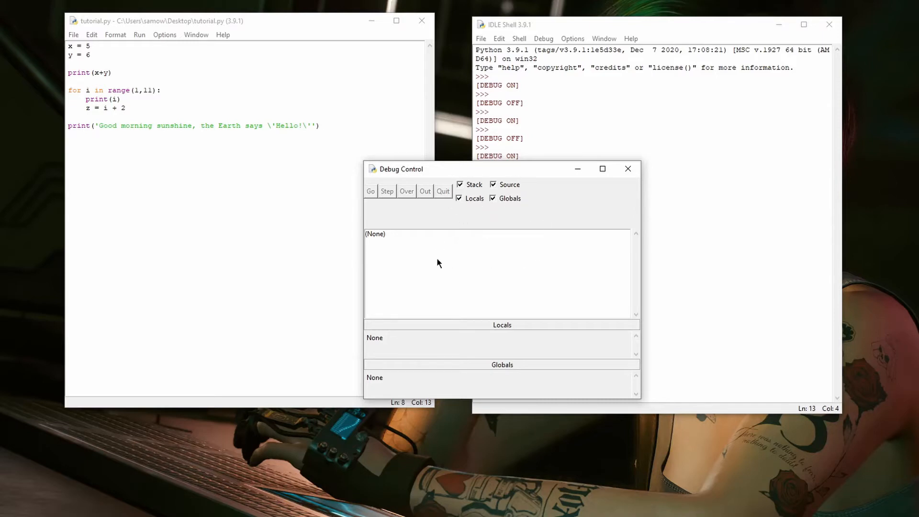
mouse_move(518, 284)
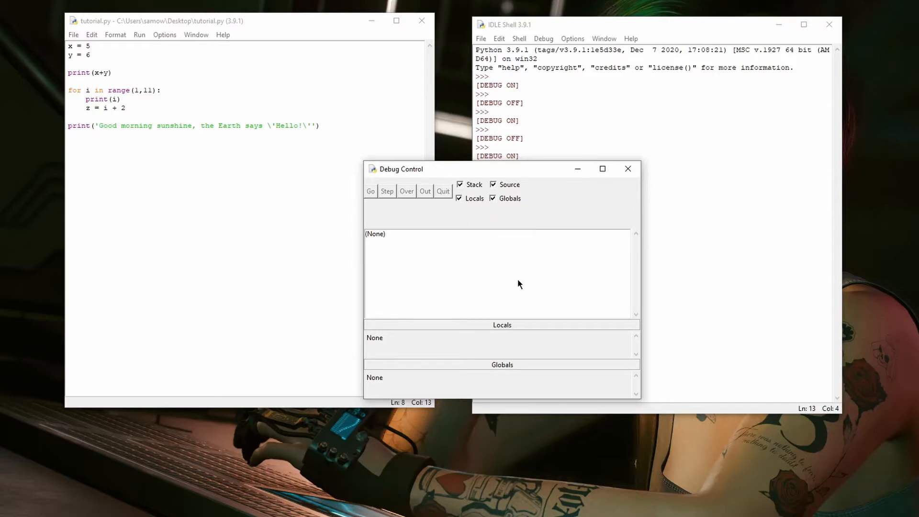
mouse_move(525, 336)
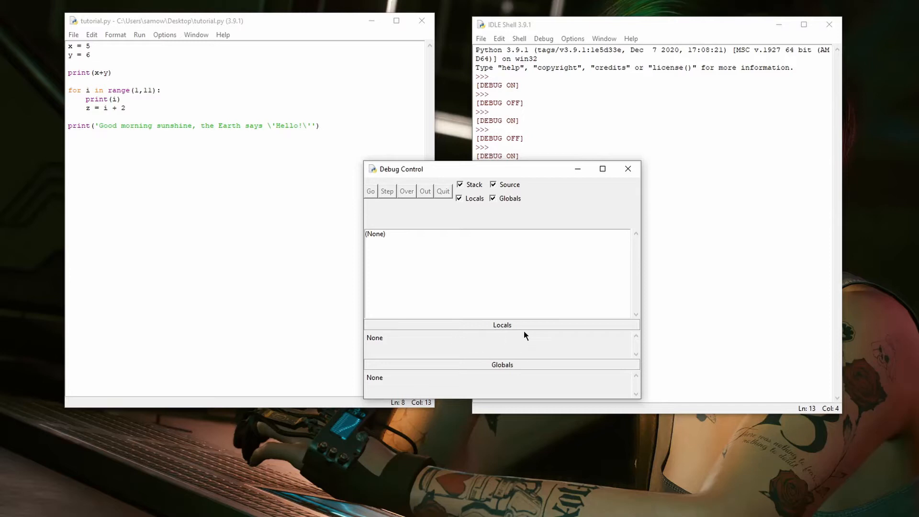
mouse_move(489, 393)
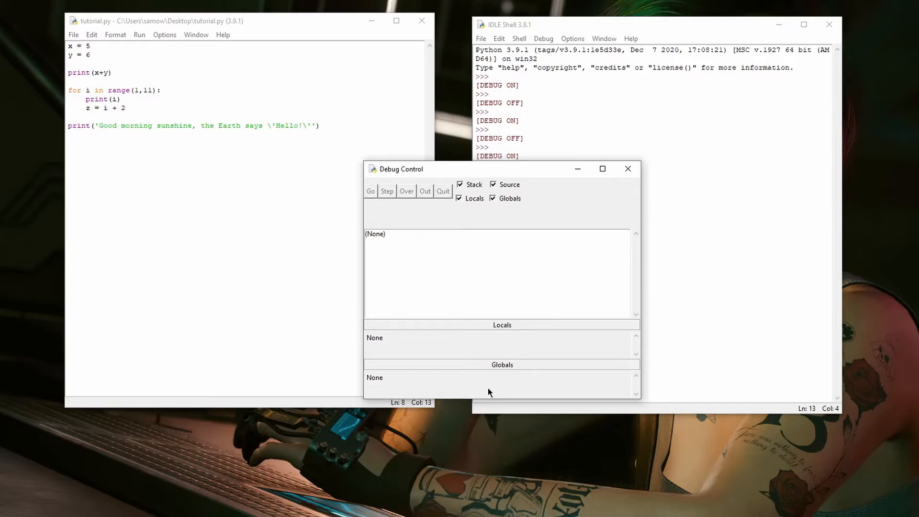
mouse_move(525, 303)
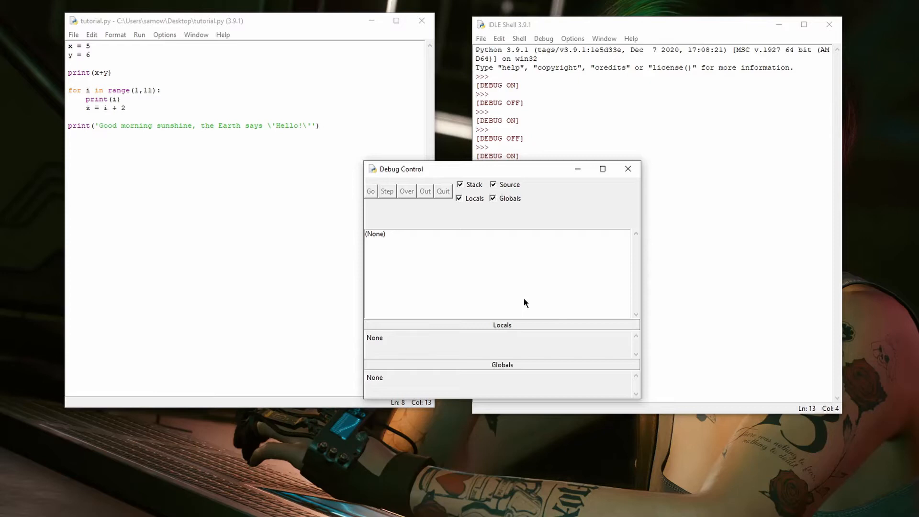
mouse_move(251, 99)
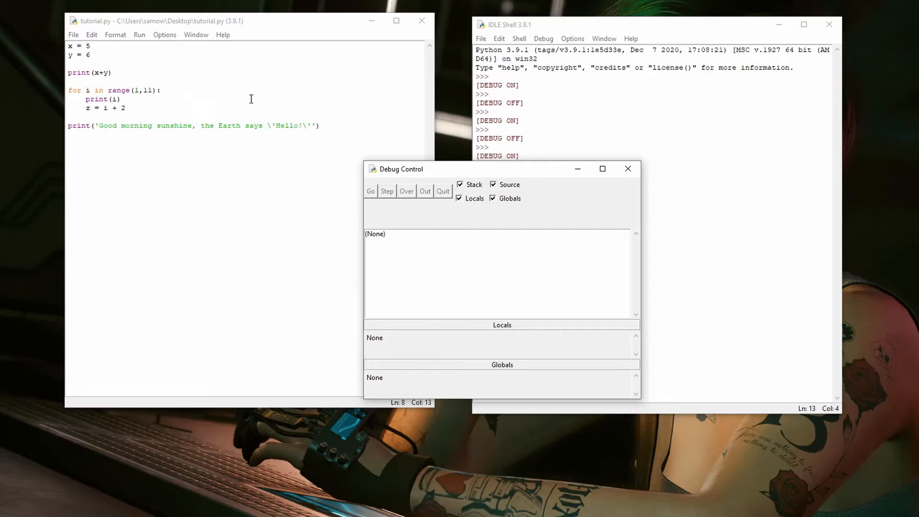
mouse_move(210, 51)
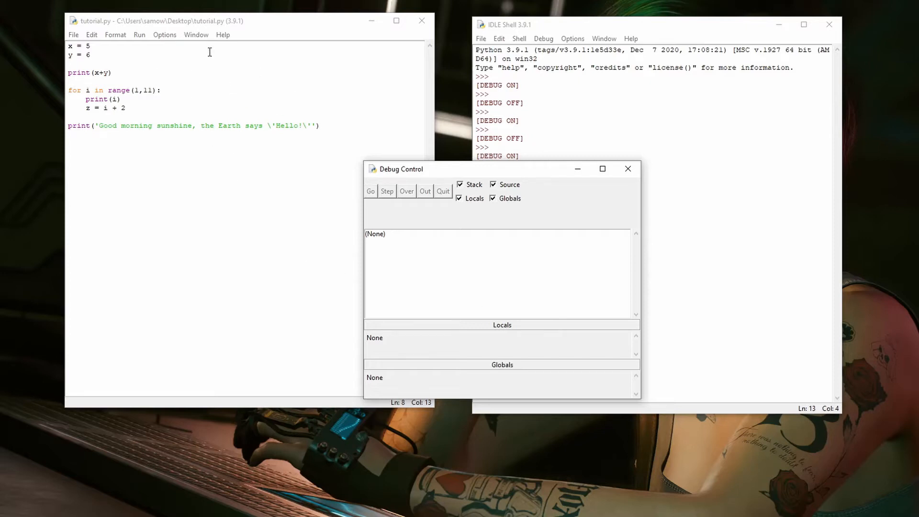
- In tutorial.py, set a breakpoint on the loop's z = i + 2 line, then clear it again
left_click(205, 20)
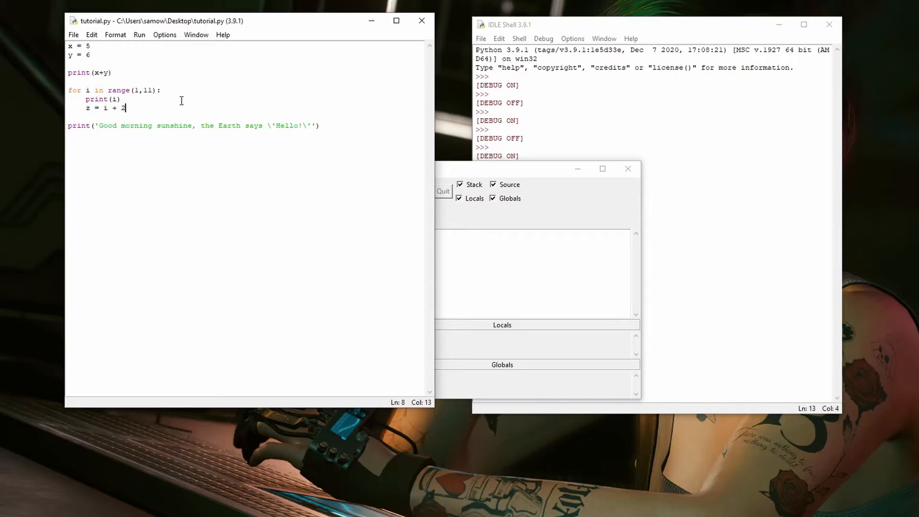
mouse_move(195, 107)
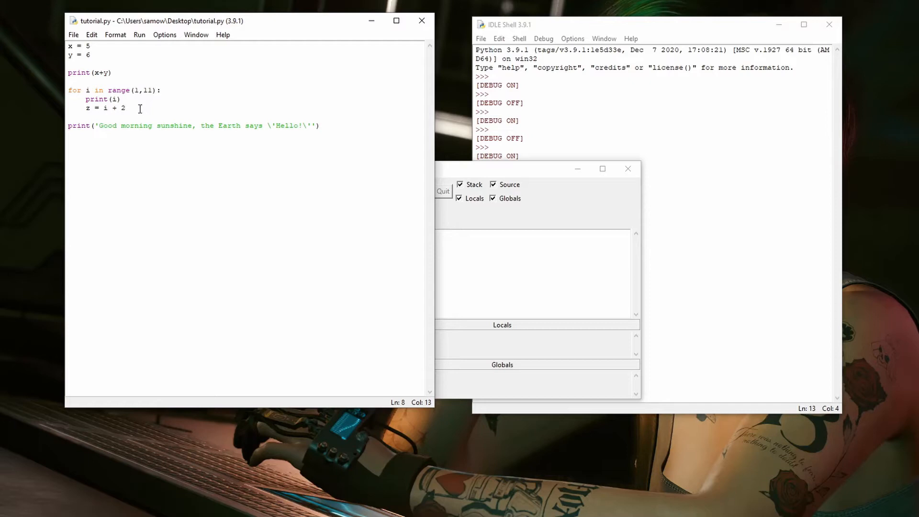
right_click(139, 109)
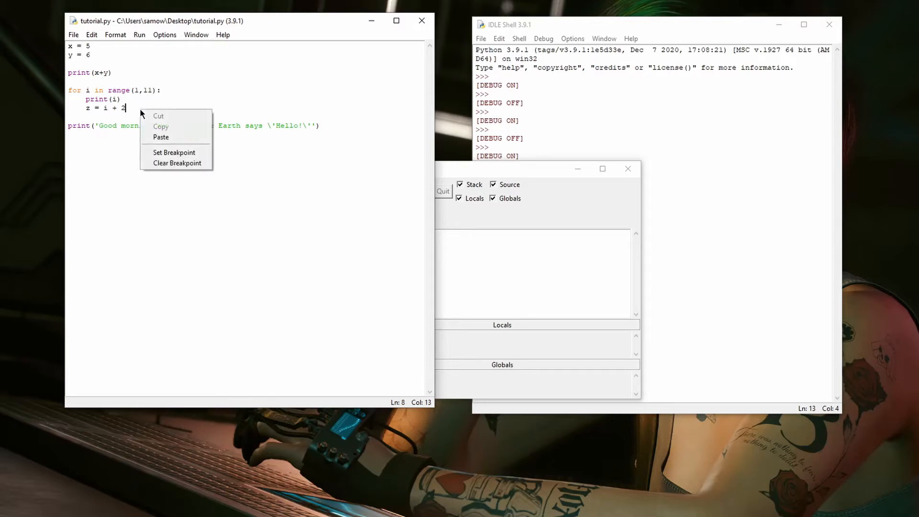
left_click(175, 153)
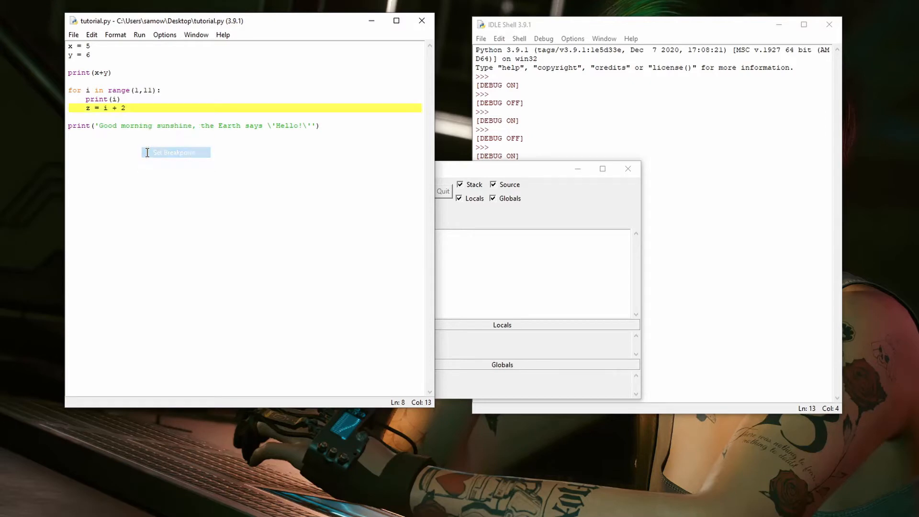
left_click(126, 108)
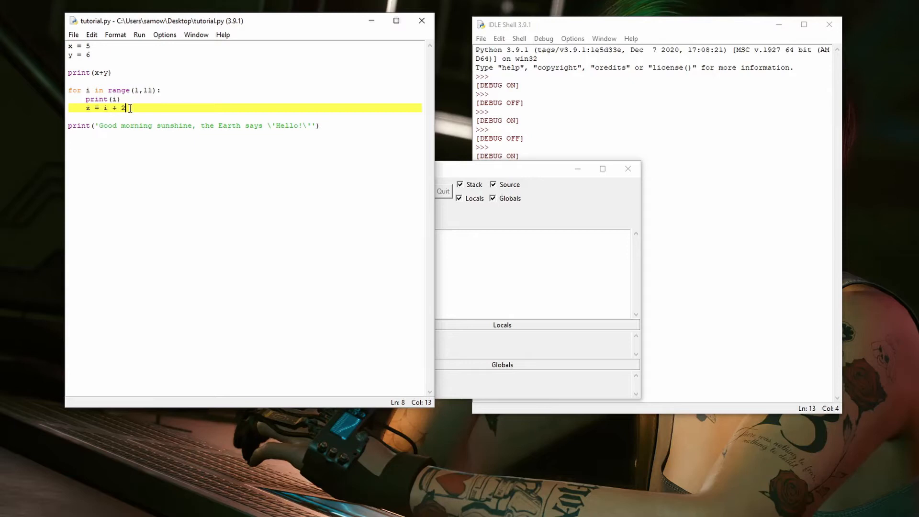
right_click(126, 108)
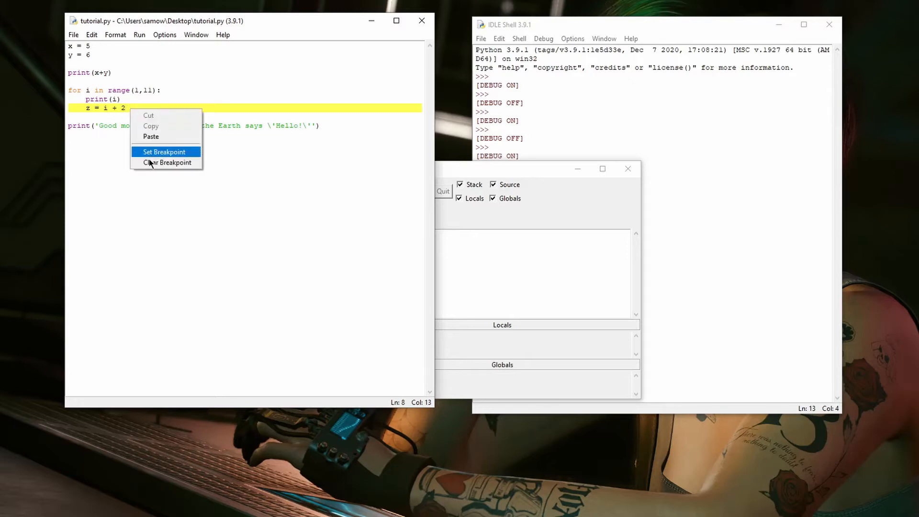
left_click(167, 162)
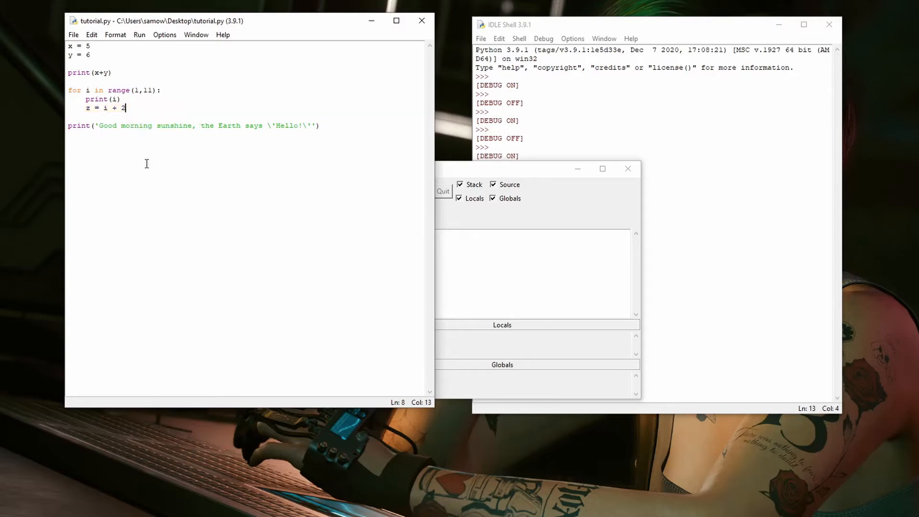
mouse_move(165, 166)
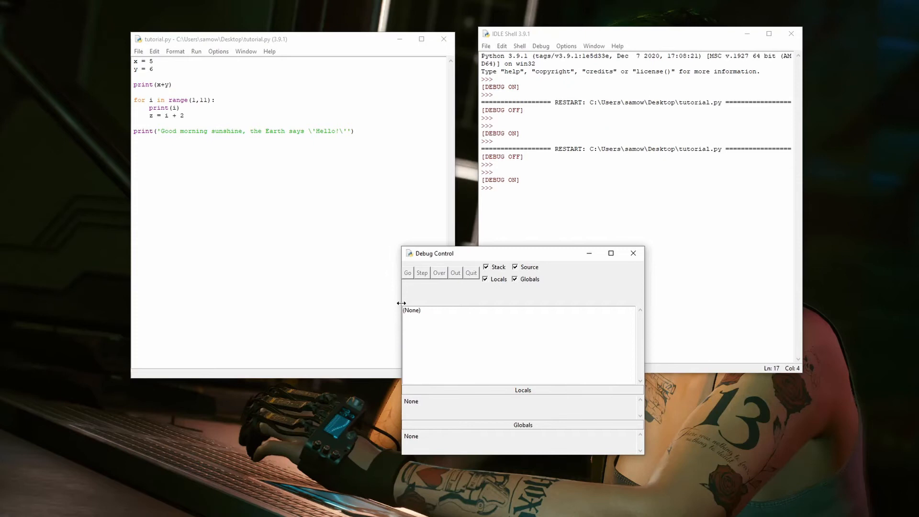
mouse_move(475, 261)
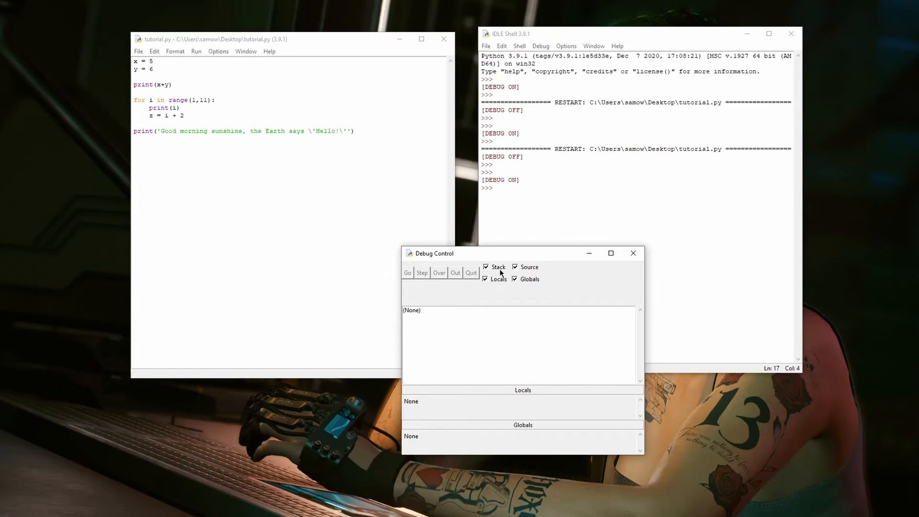
mouse_move(508, 286)
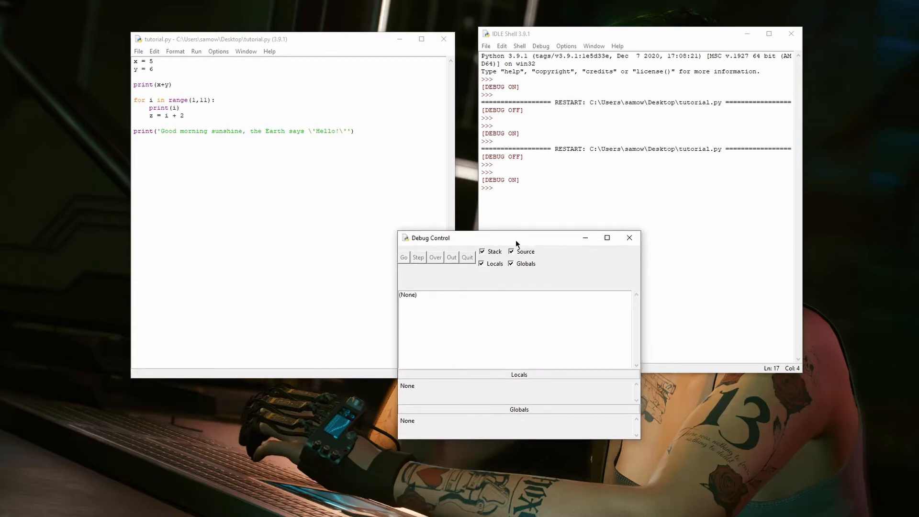
mouse_move(486, 352)
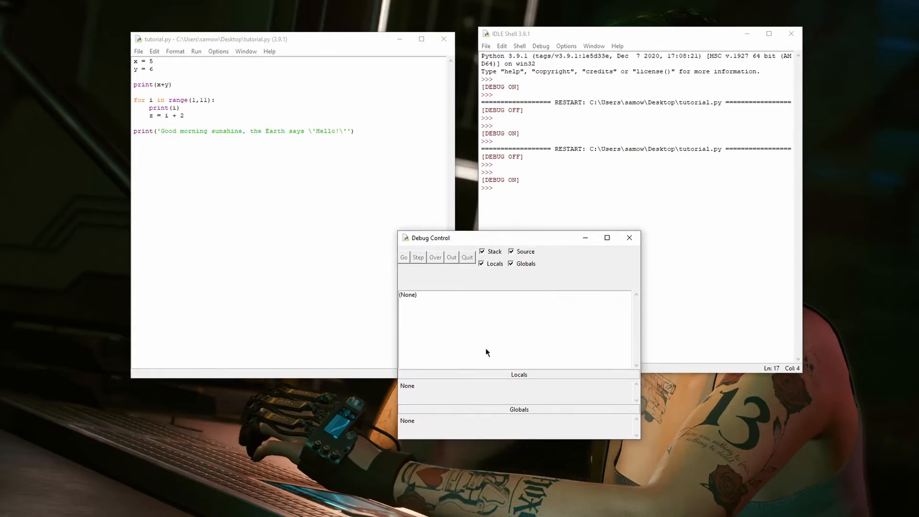
mouse_move(497, 387)
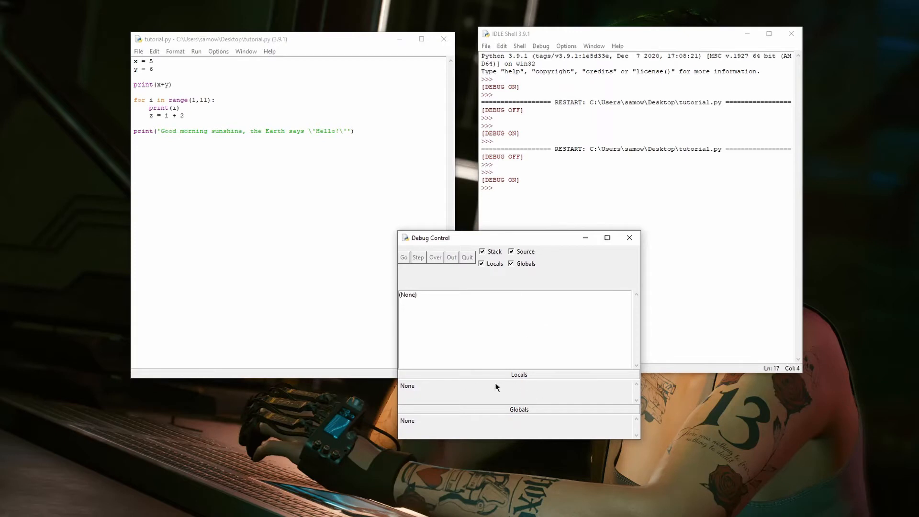
mouse_move(508, 424)
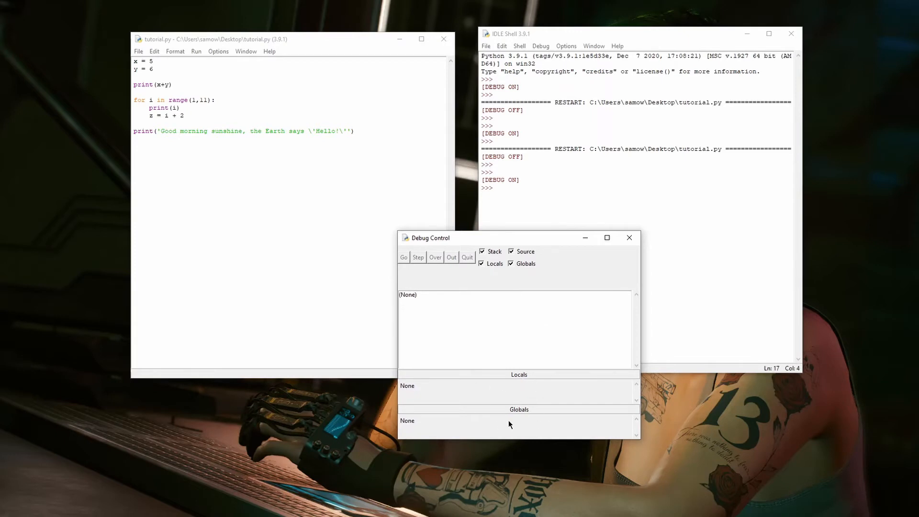
mouse_move(218, 109)
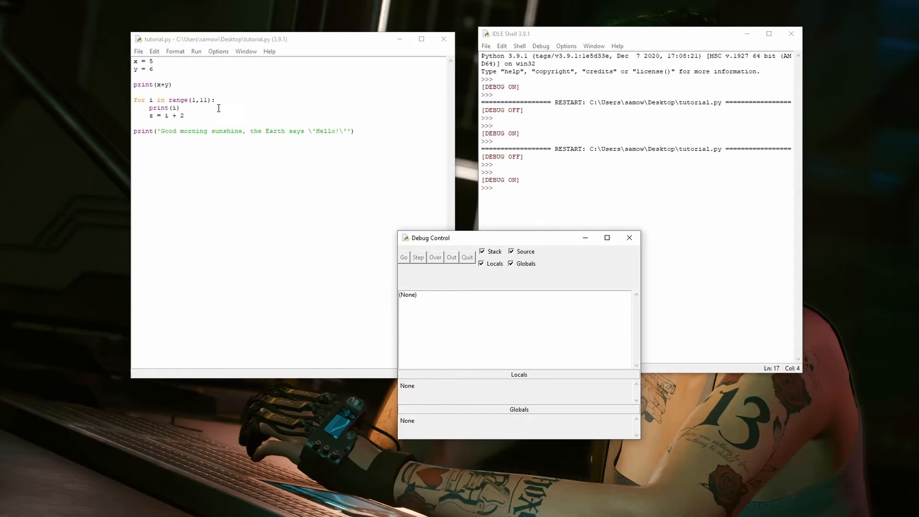
mouse_move(508, 245)
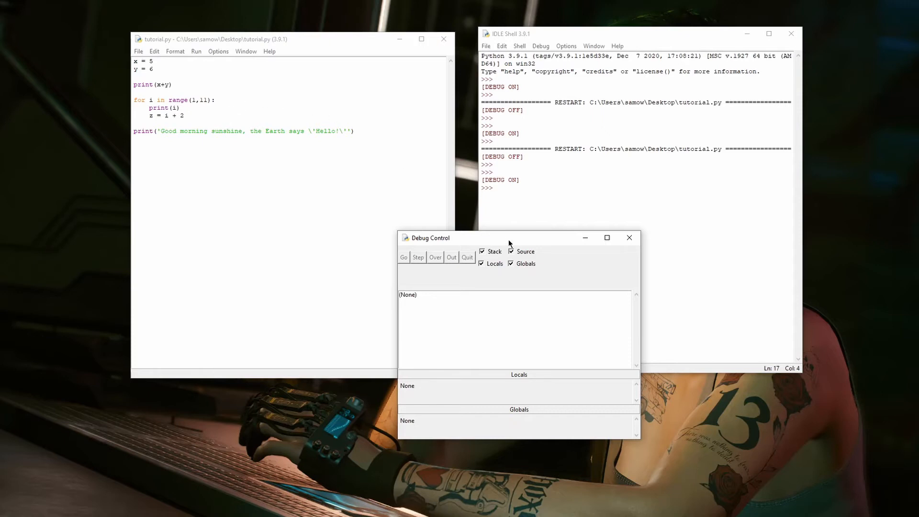
mouse_move(273, 57)
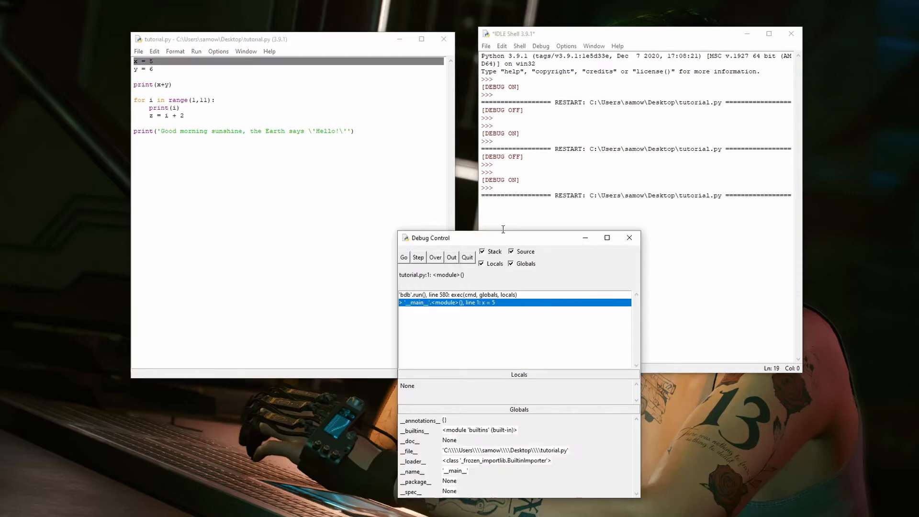
mouse_move(438, 312)
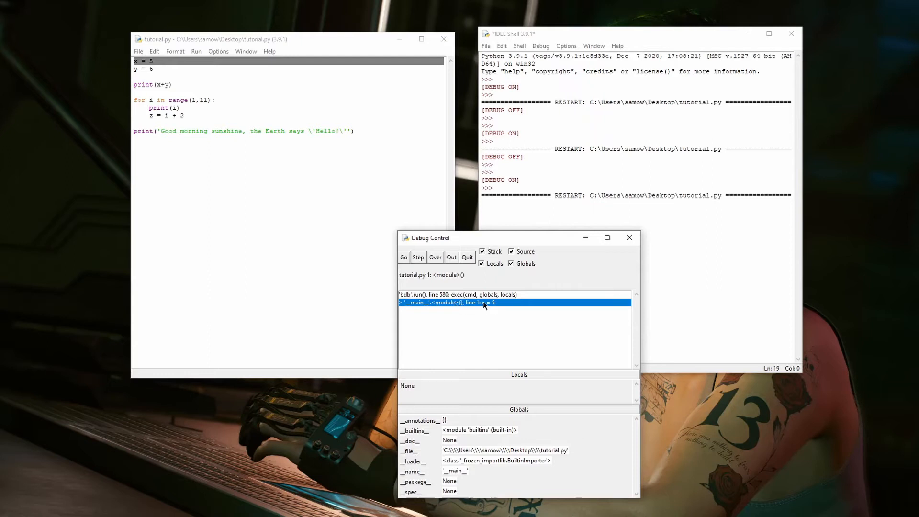
mouse_move(479, 309)
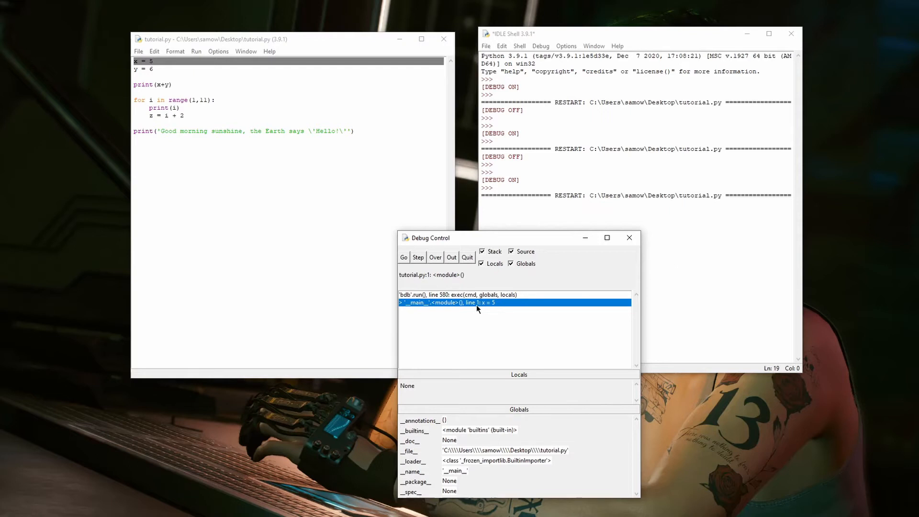
mouse_move(447, 241)
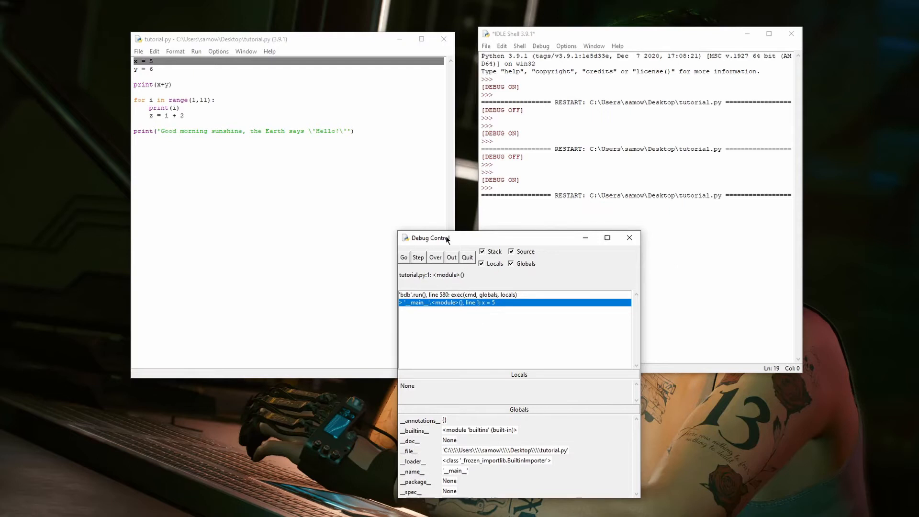
mouse_move(419, 250)
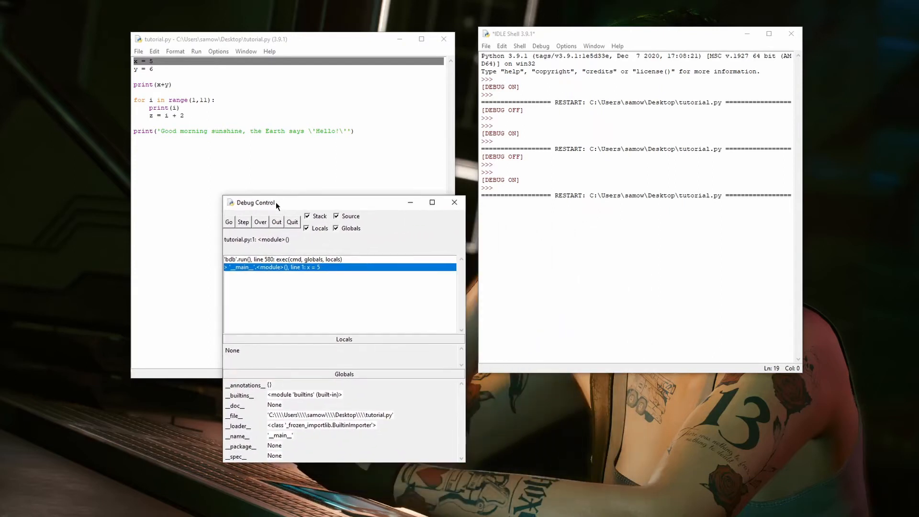
- Let the script finish printing with Go, then rerun tutorial.py under the debugger, paused at x = 5
left_click(228, 221)
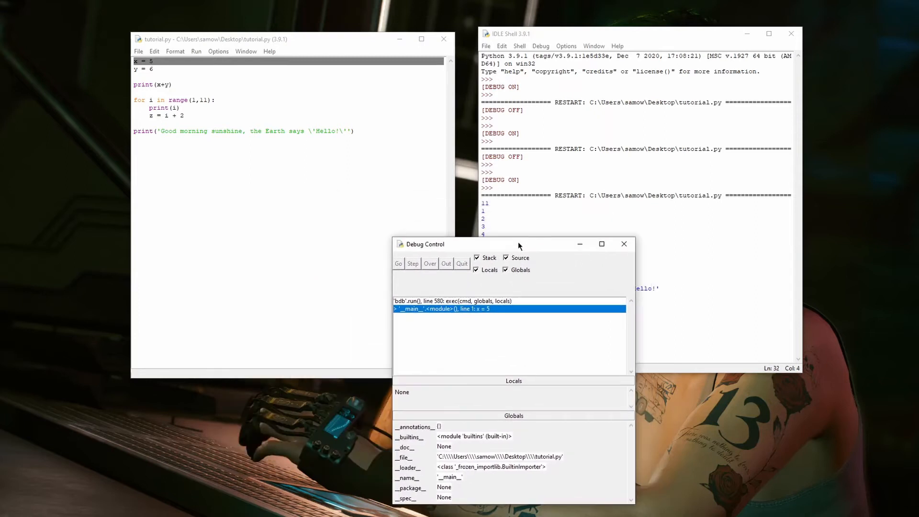
left_click(268, 62)
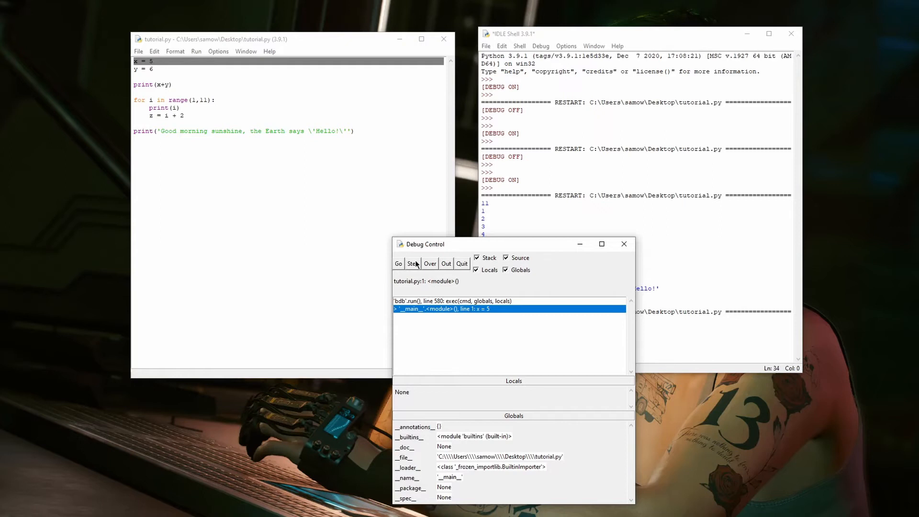
mouse_move(411, 261)
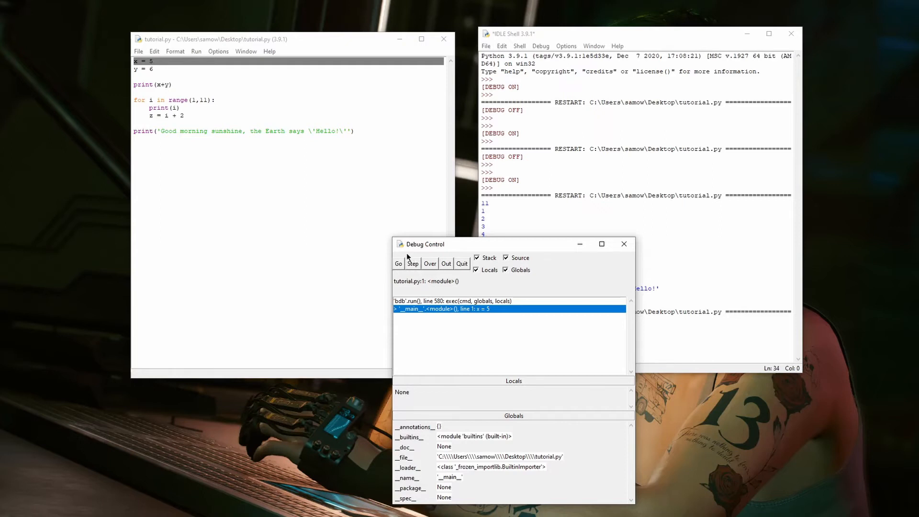
mouse_move(432, 250)
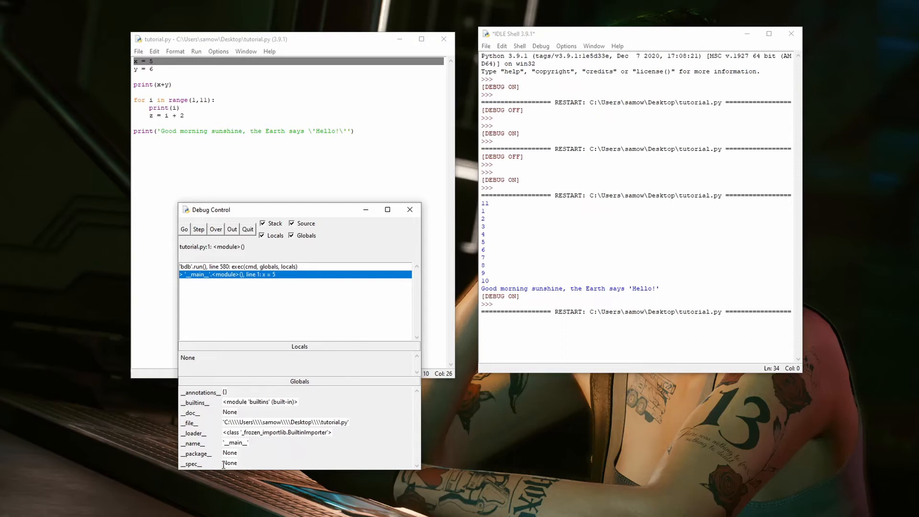
mouse_move(106, 86)
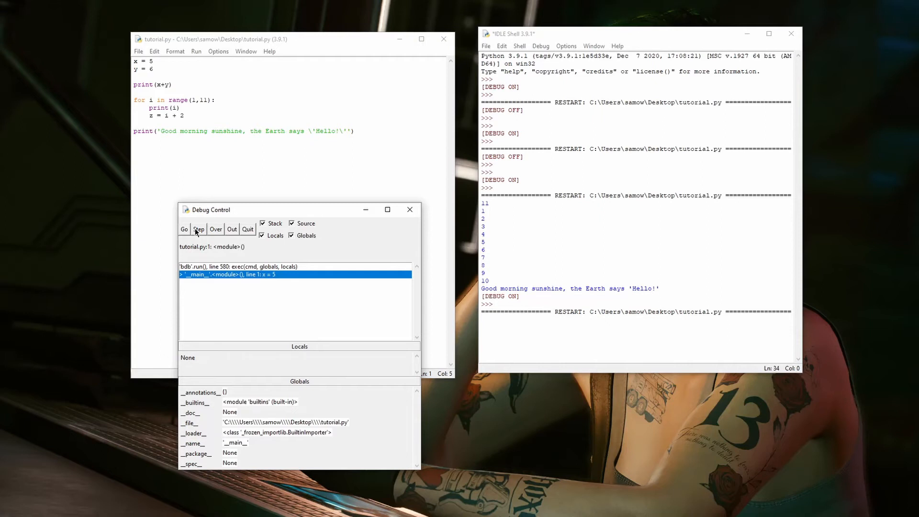
- Step past x = 5 and y = 6 so execution pauses at print(x+y) with both globals defined
left_click(198, 229)
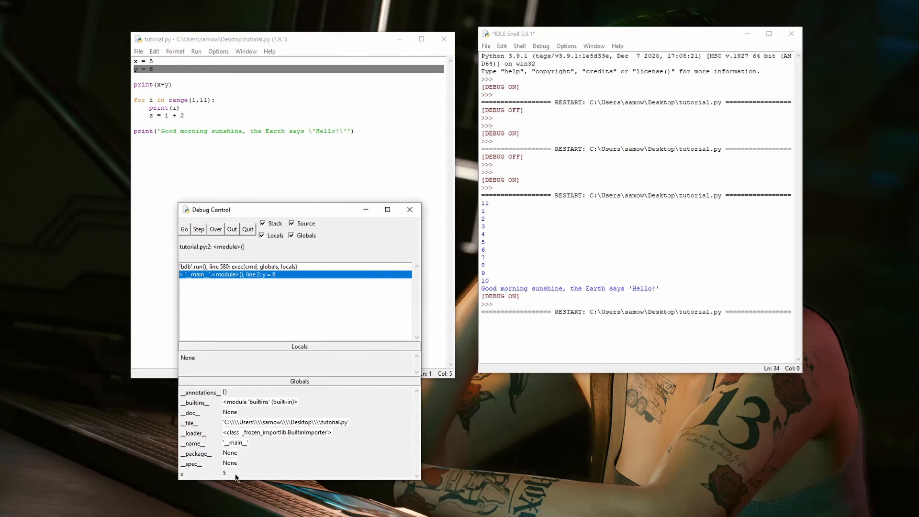
mouse_move(183, 471)
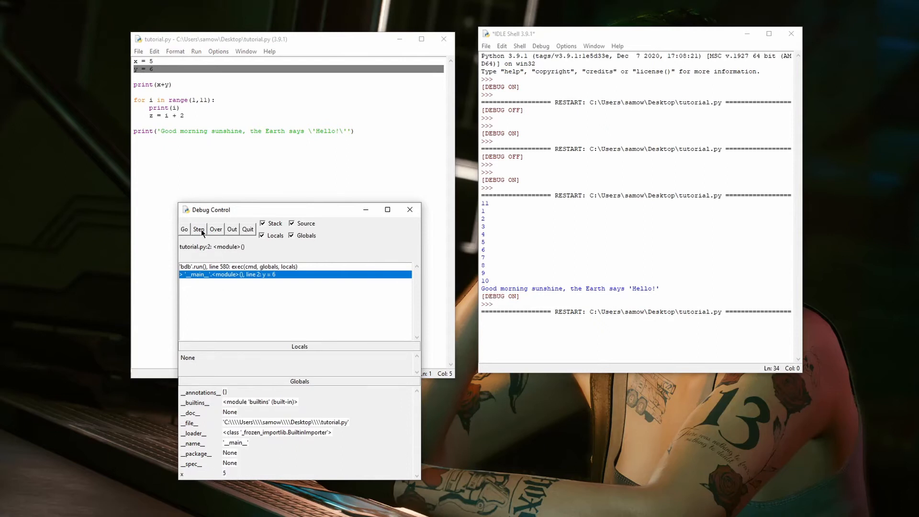
left_click(198, 228)
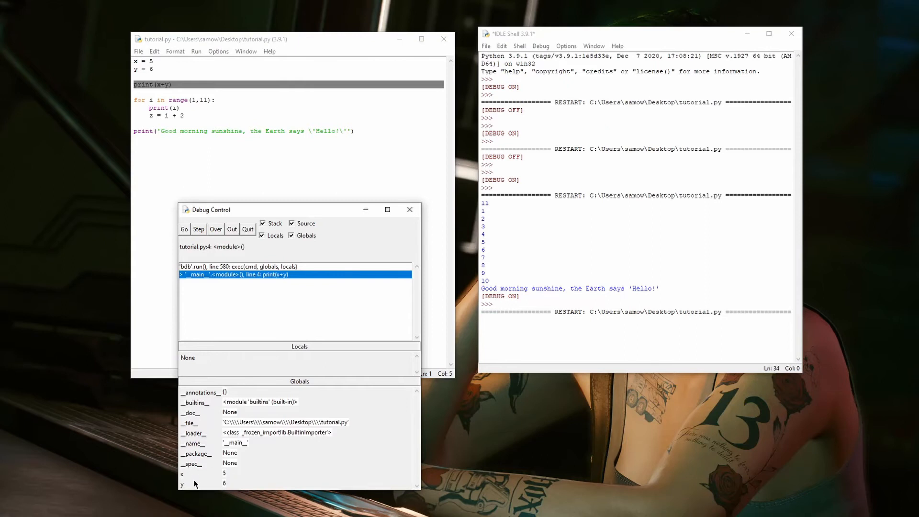
mouse_move(126, 469)
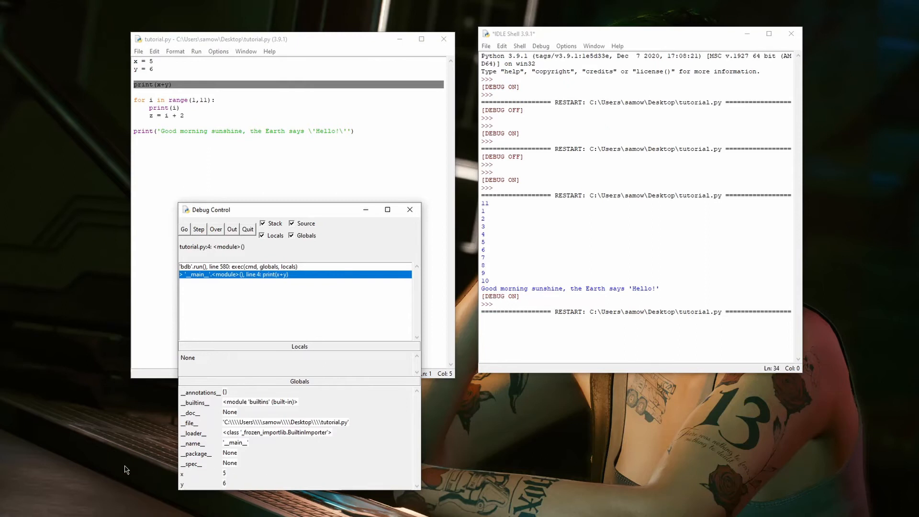
mouse_move(237, 215)
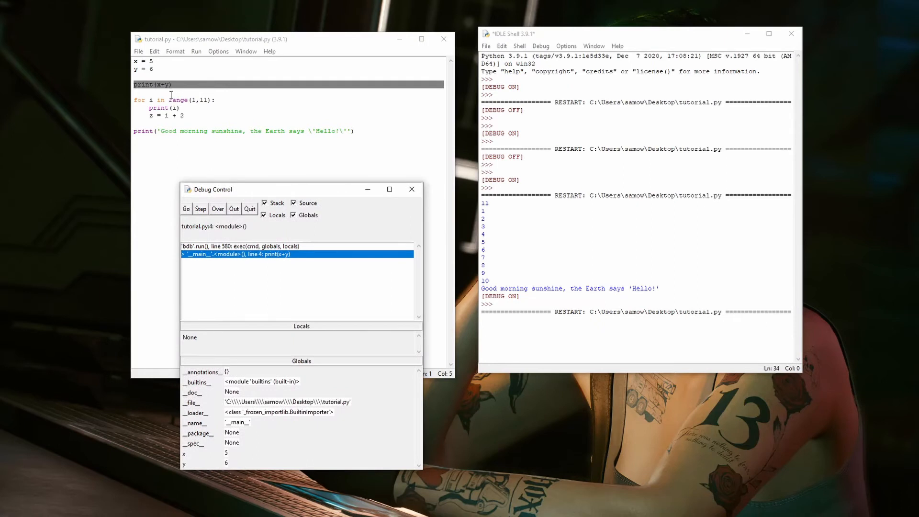
mouse_move(183, 91)
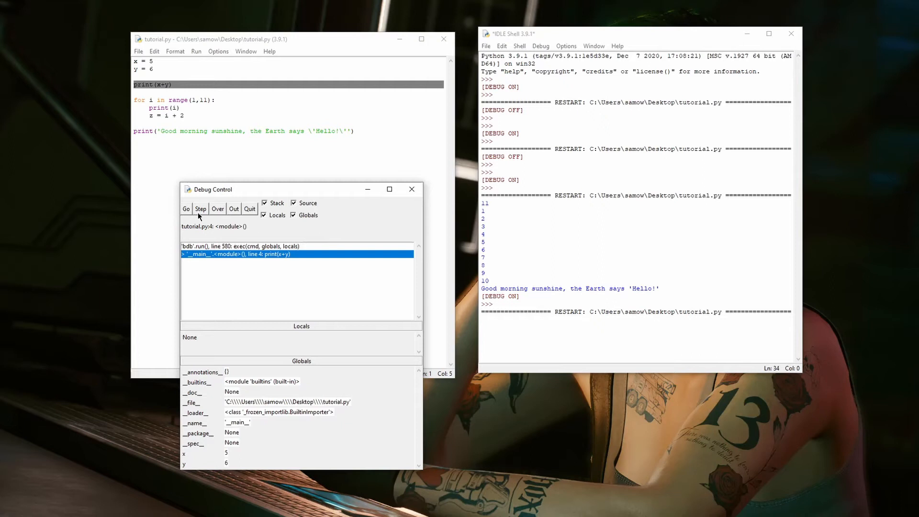
mouse_move(153, 19)
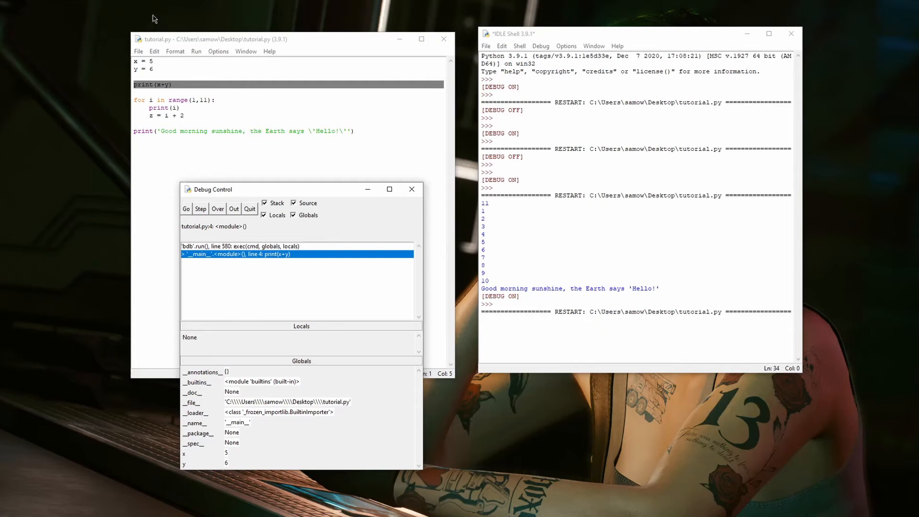
mouse_move(169, 26)
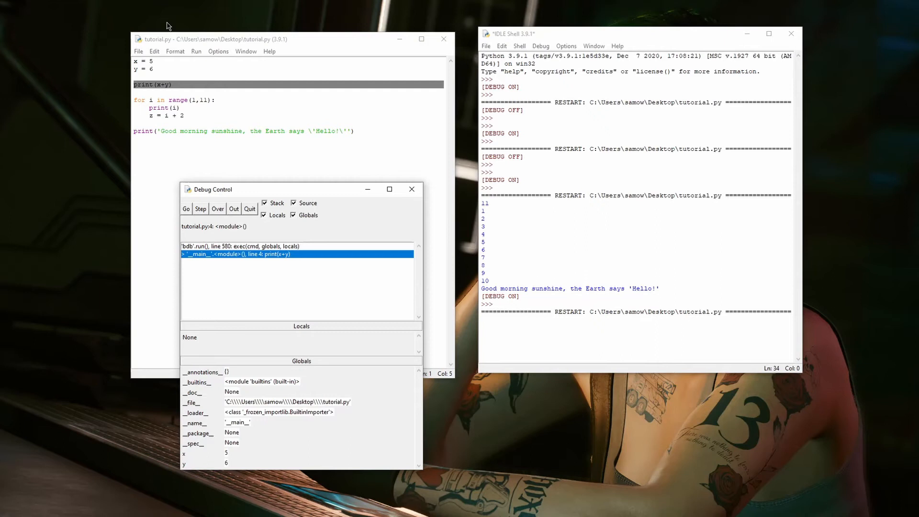
mouse_move(229, 75)
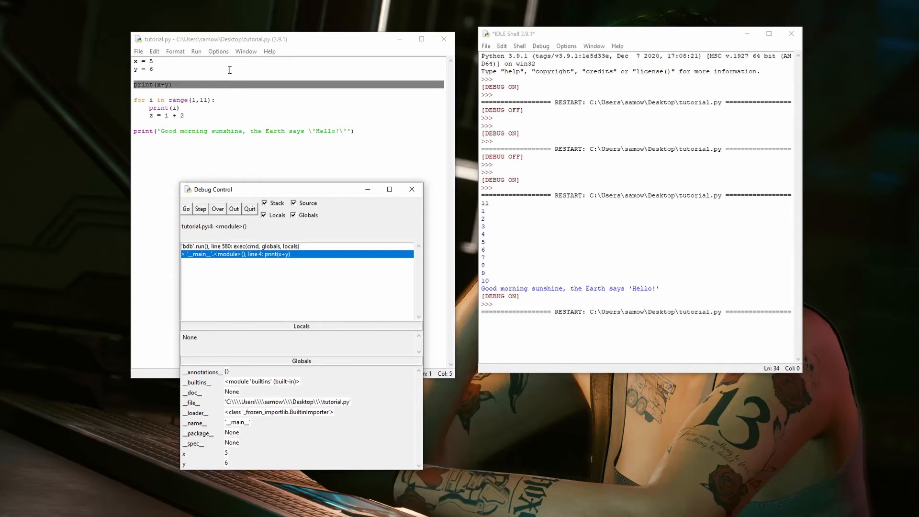
mouse_move(231, 105)
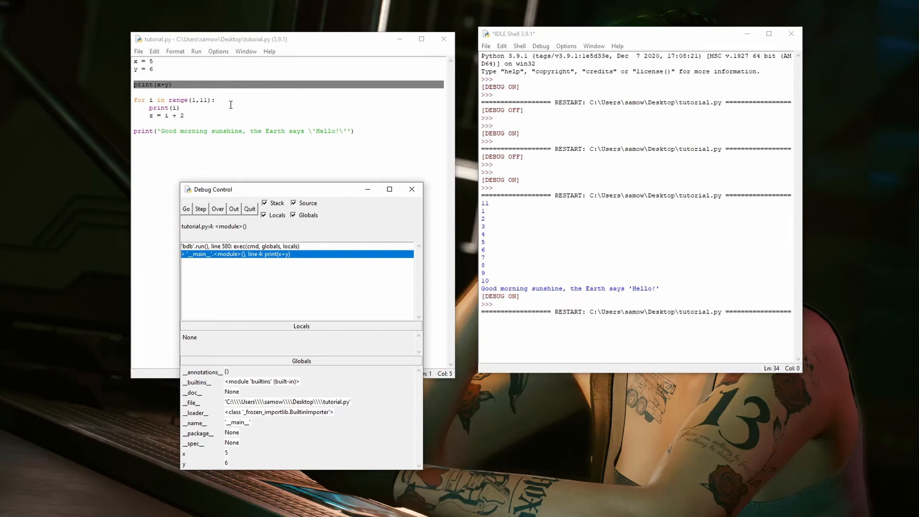
left_click_drag(211, 189, 293, 178)
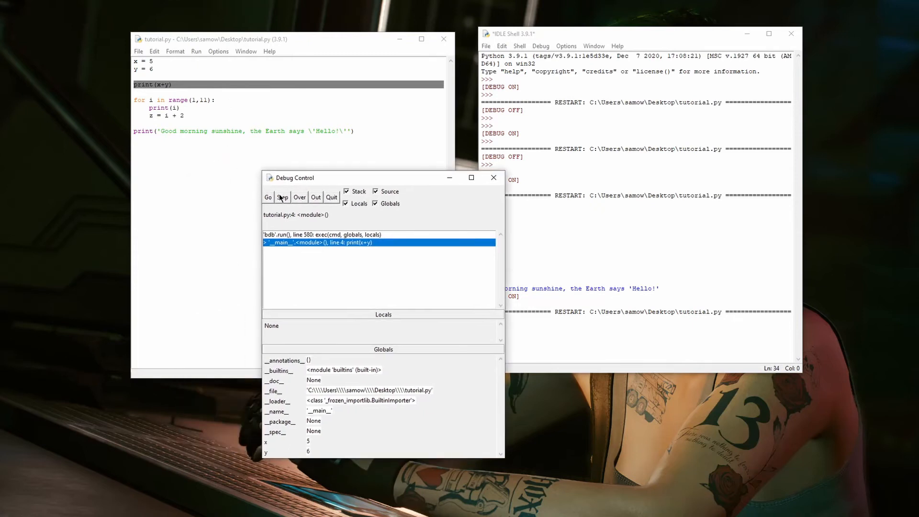
- Step into print(x+y), descending through run.py's write() into its encoding property
left_click(282, 197)
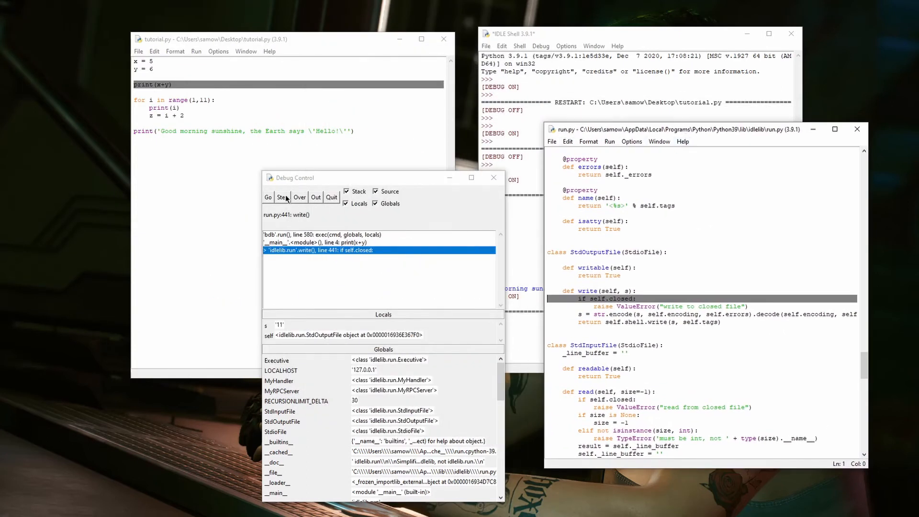
left_click(283, 197)
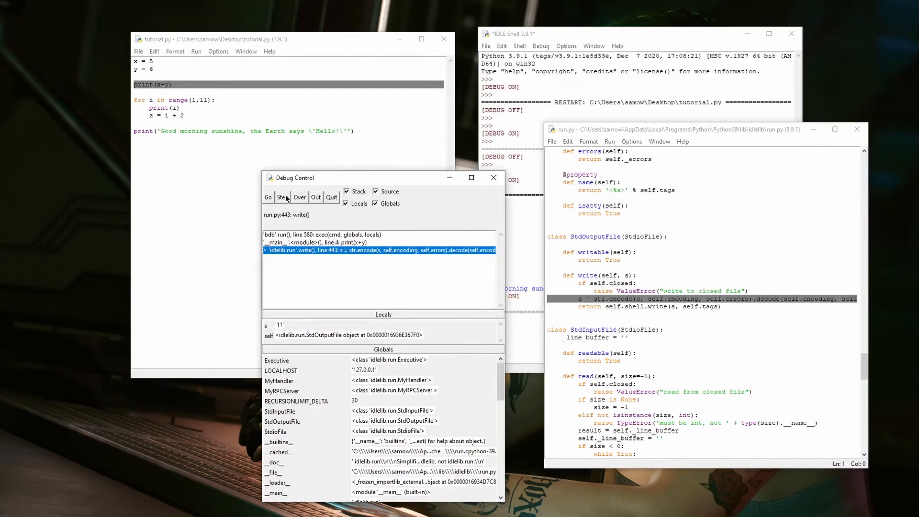
left_click(284, 197)
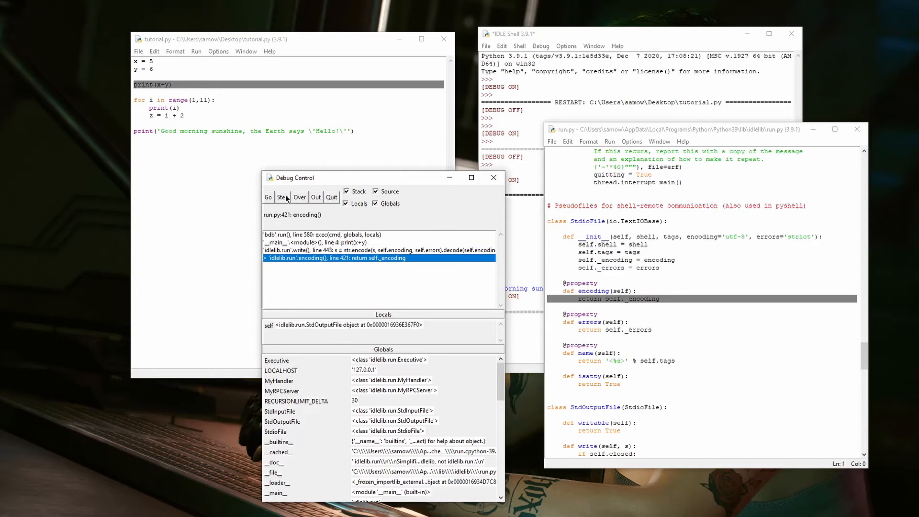
mouse_move(291, 252)
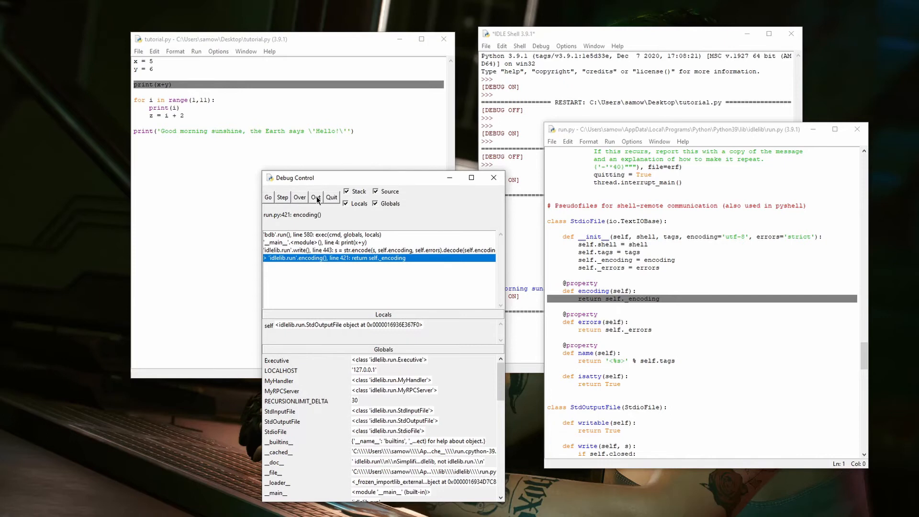
mouse_move(292, 242)
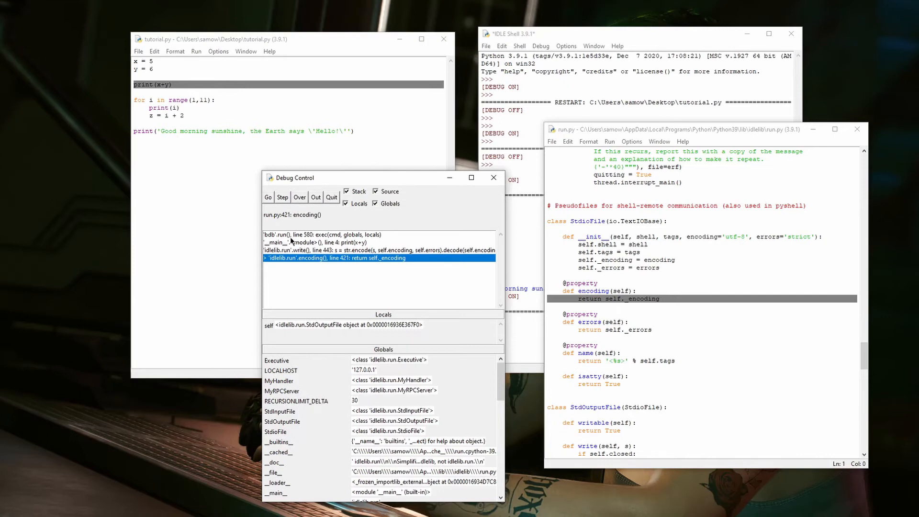
mouse_move(268, 249)
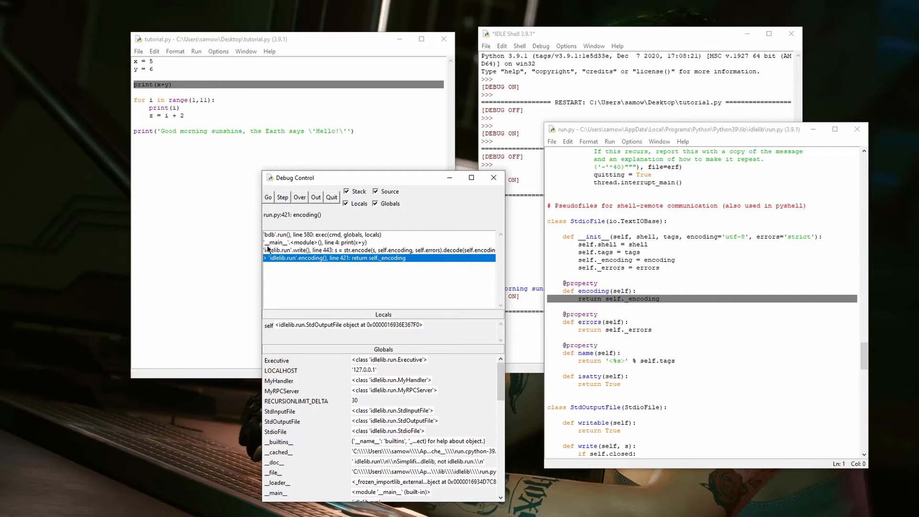
mouse_move(374, 251)
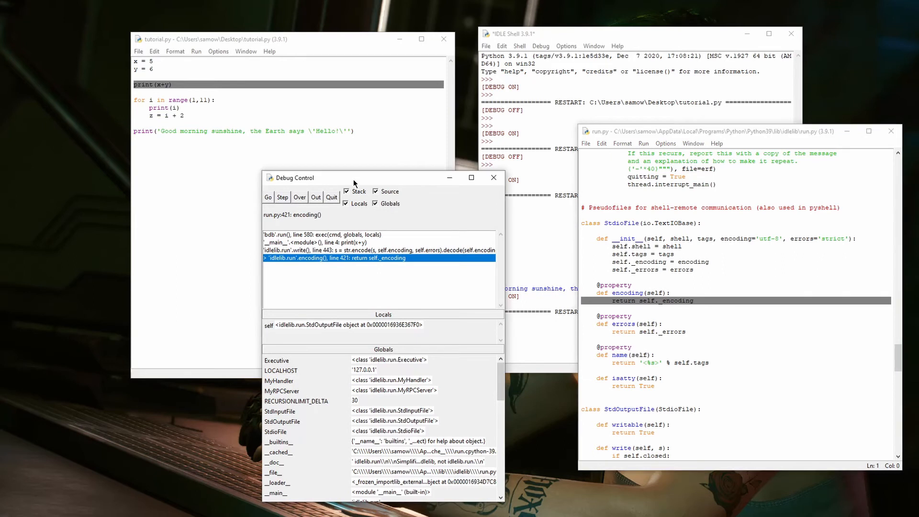
- Return to the script and step through loop iterations, running print(i) over each time and reaching z = i + 2
left_click(315, 197)
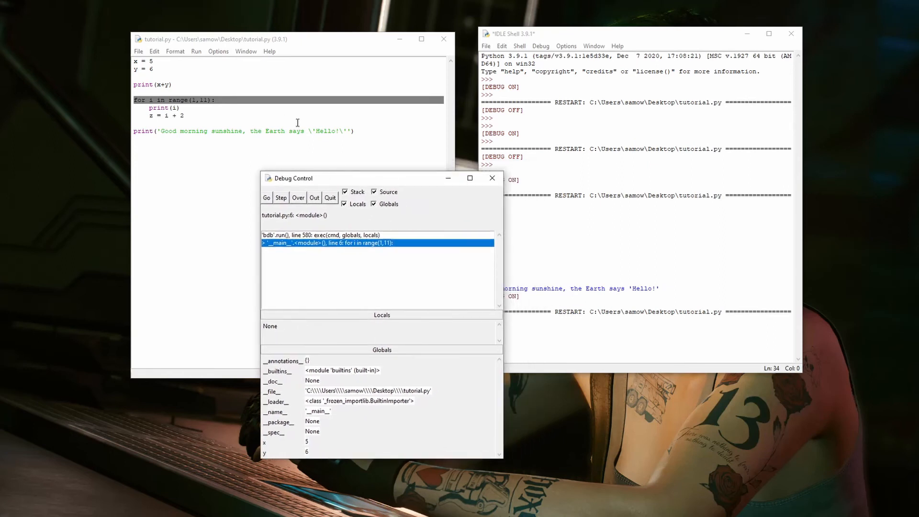
mouse_move(291, 132)
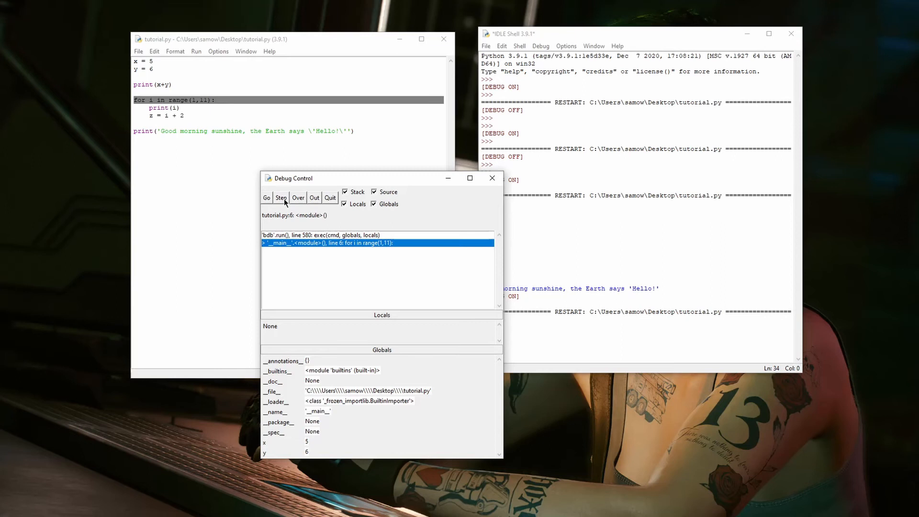
left_click(281, 198)
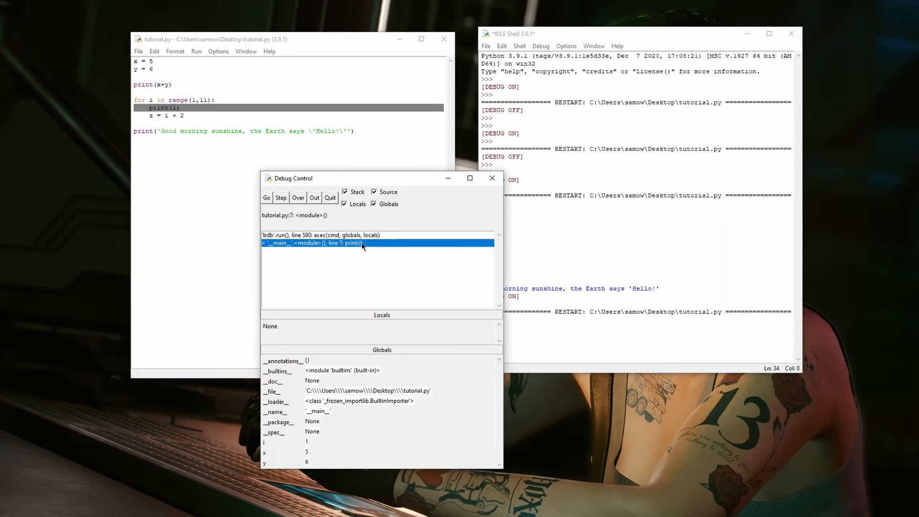
mouse_move(346, 249)
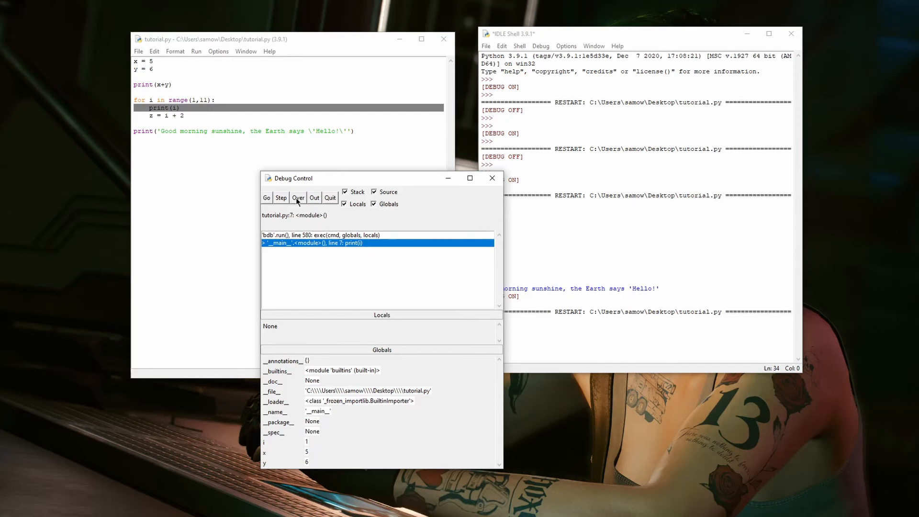
left_click(297, 197)
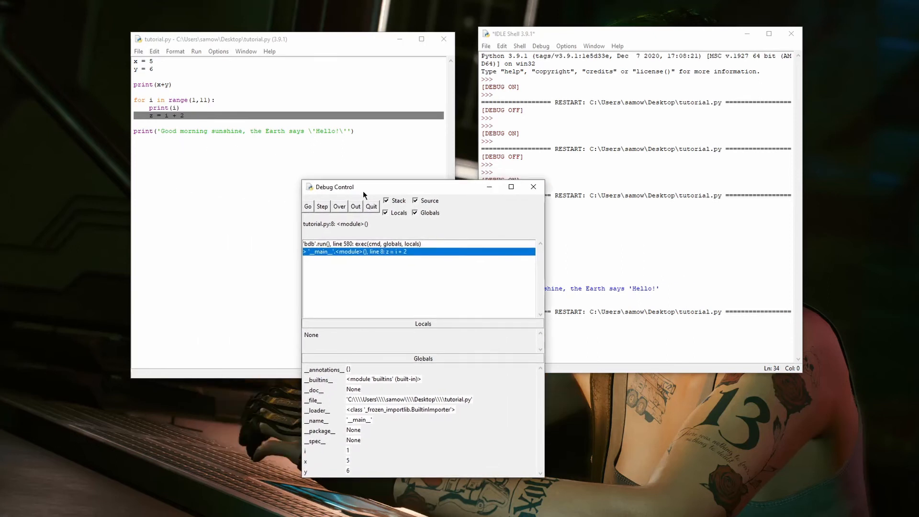
mouse_move(373, 174)
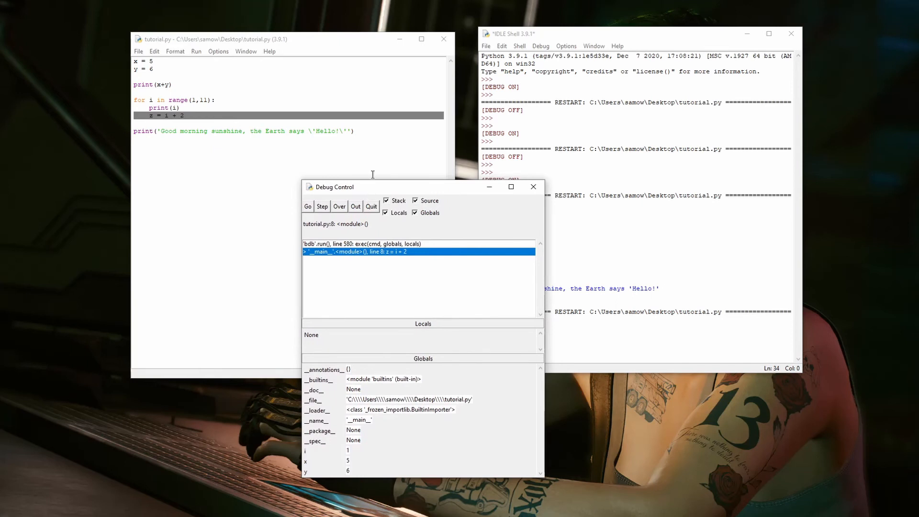
left_click(322, 207)
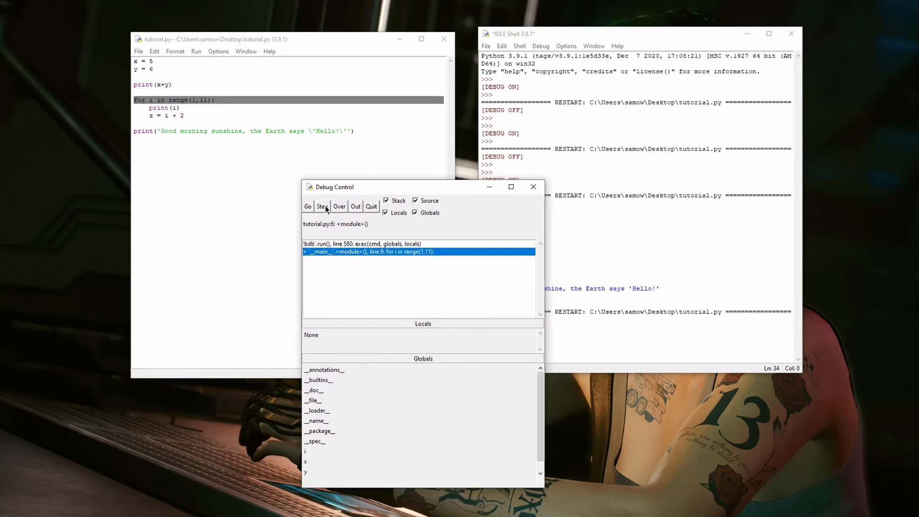
left_click(322, 206)
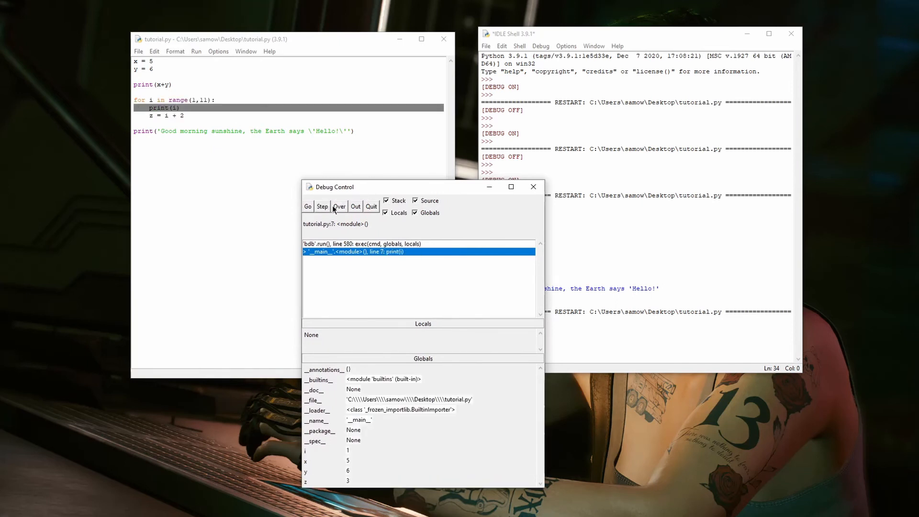
left_click(322, 206)
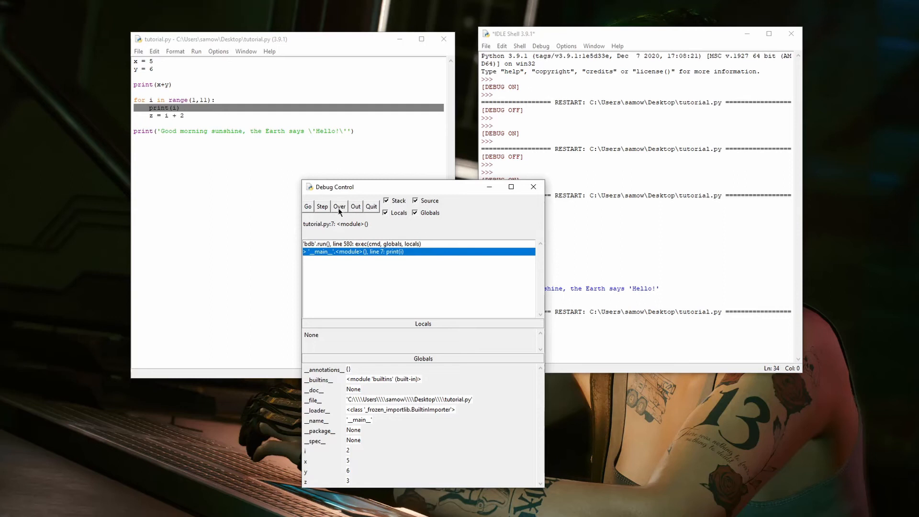
left_click(322, 207)
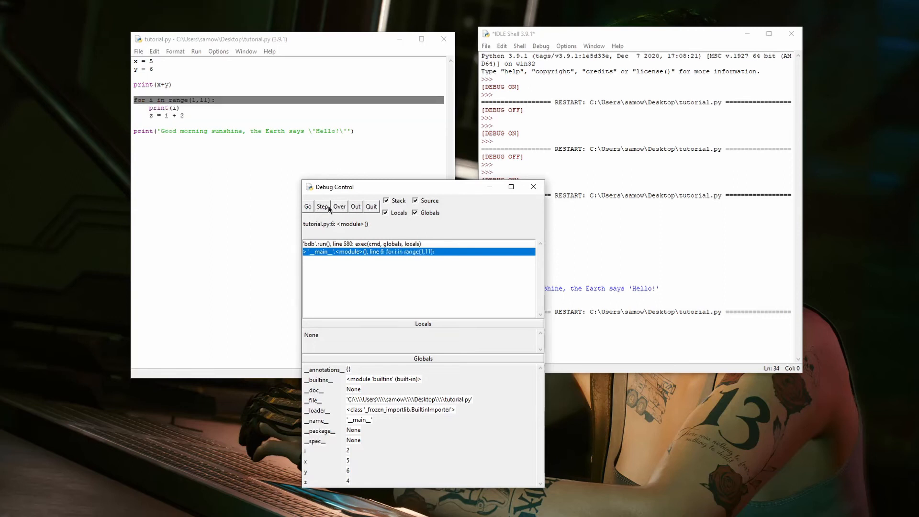
left_click(322, 205)
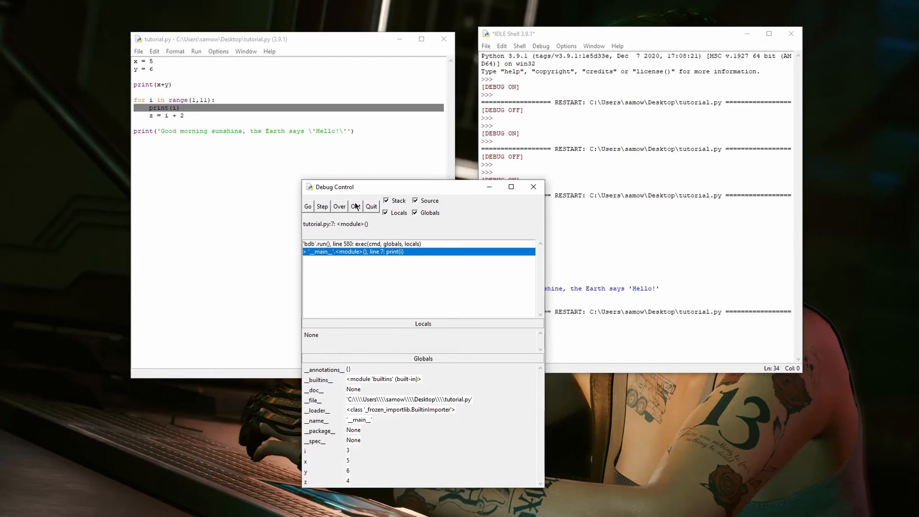
left_click(339, 207)
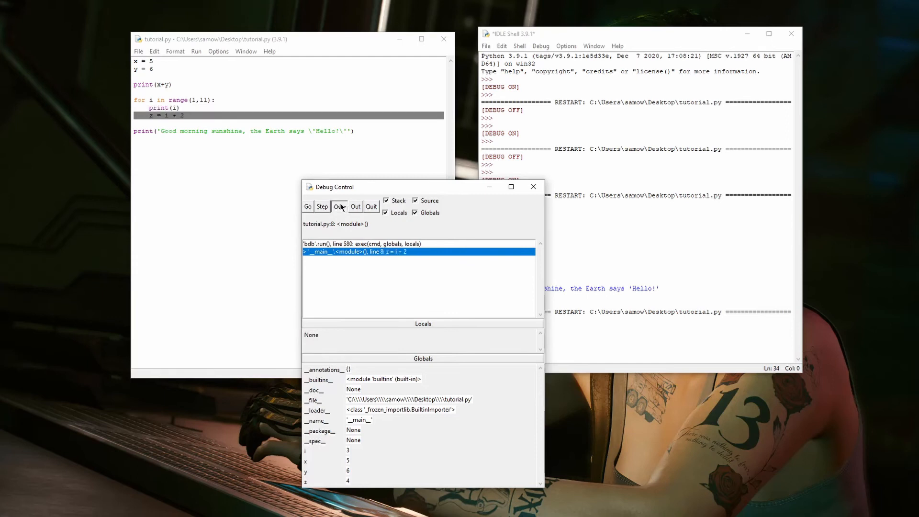
left_click(339, 206)
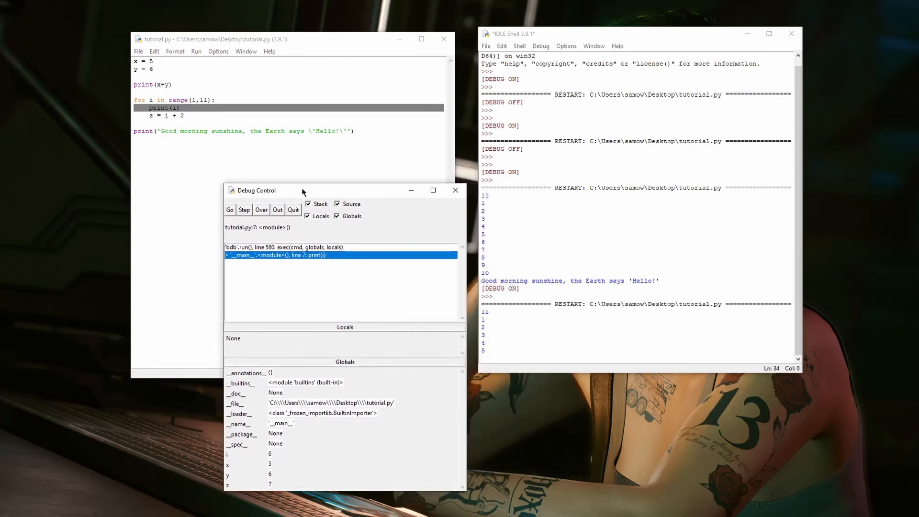
- Step the remaining iterations until i reaches 10, move past the loop and run the final greeting print
left_click(261, 210)
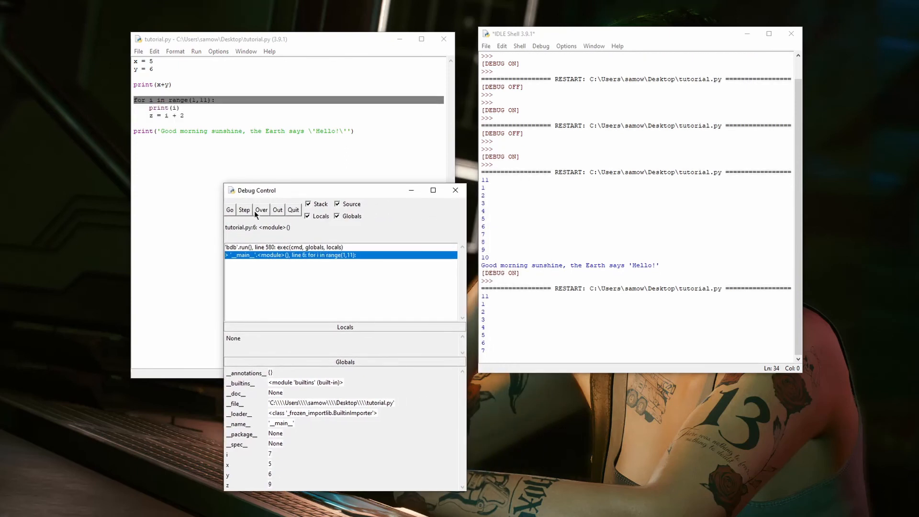
left_click(260, 210)
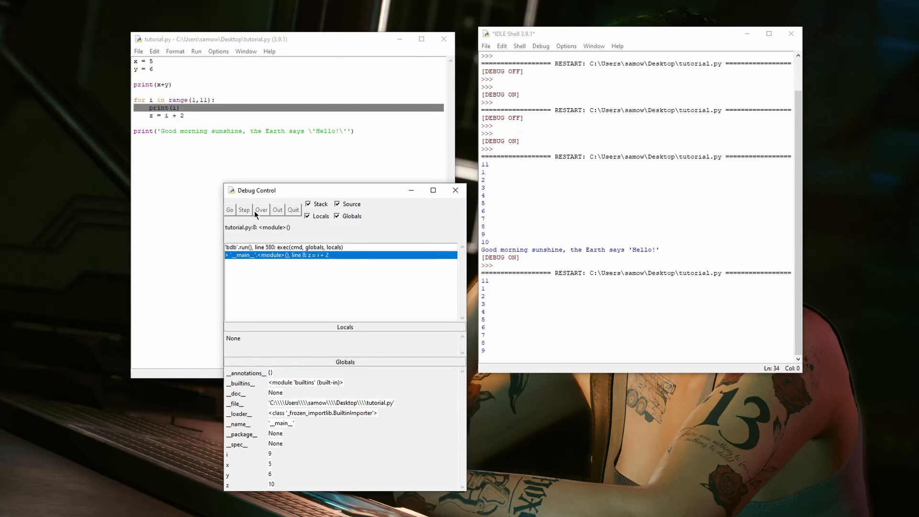
left_click(244, 210)
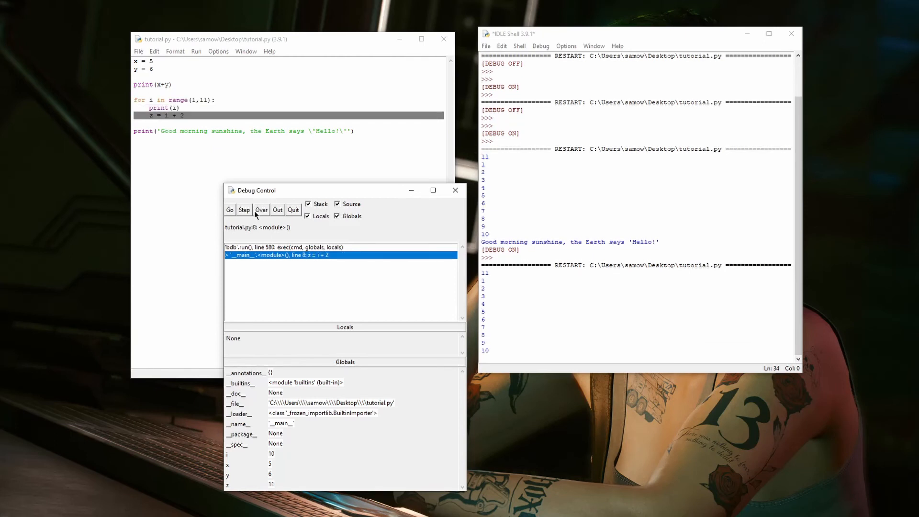
left_click(261, 210)
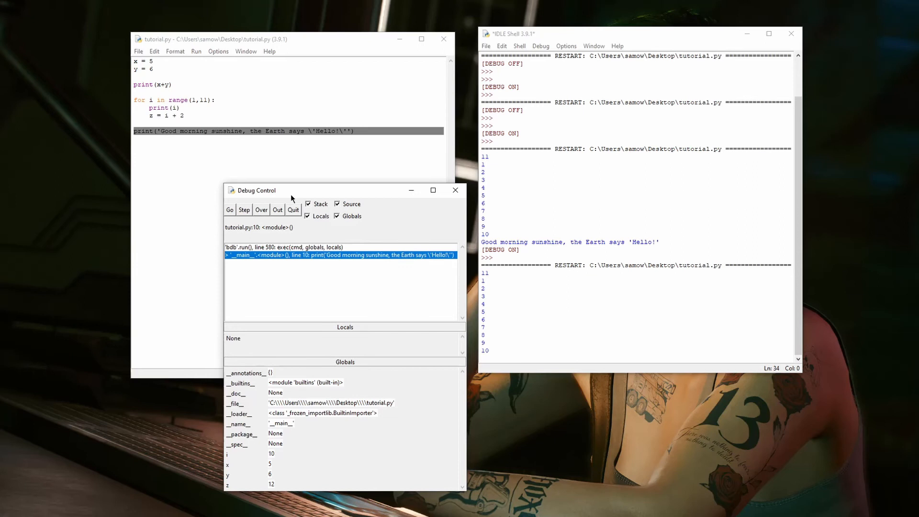
left_click_drag(255, 190, 296, 176)
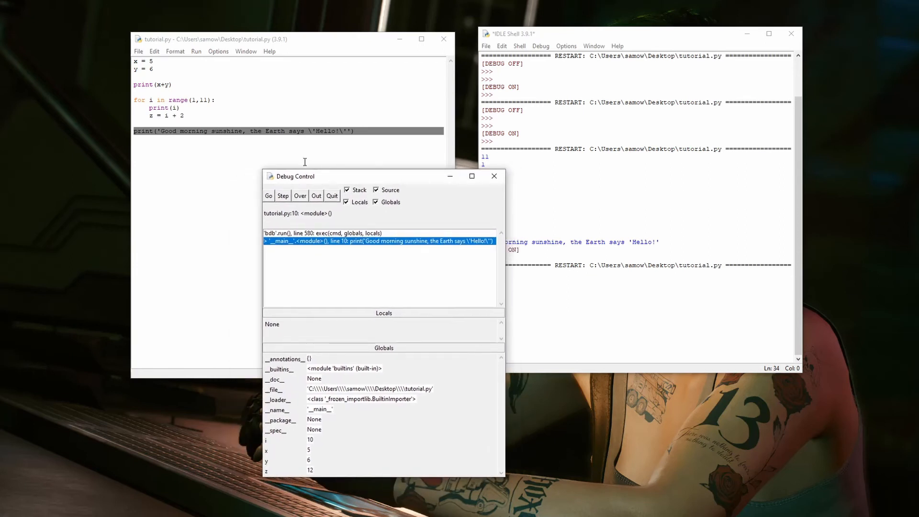
mouse_move(306, 191)
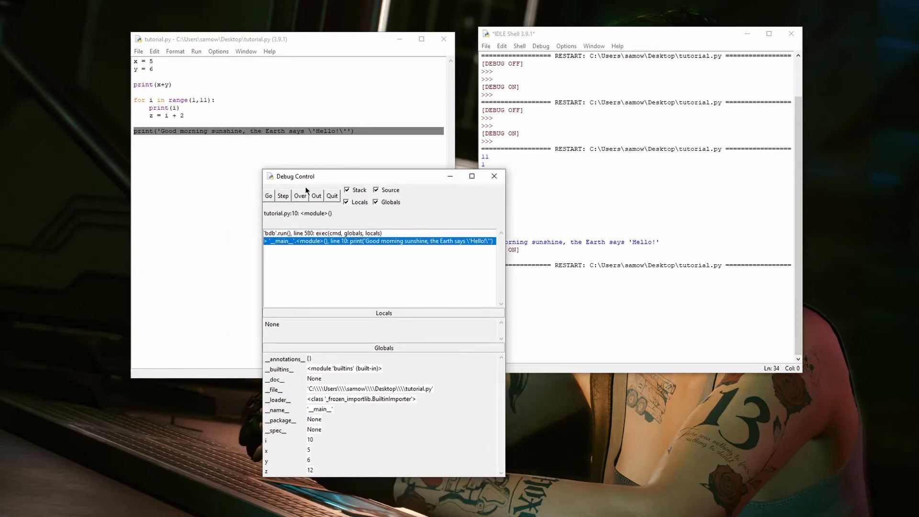
left_click(300, 196)
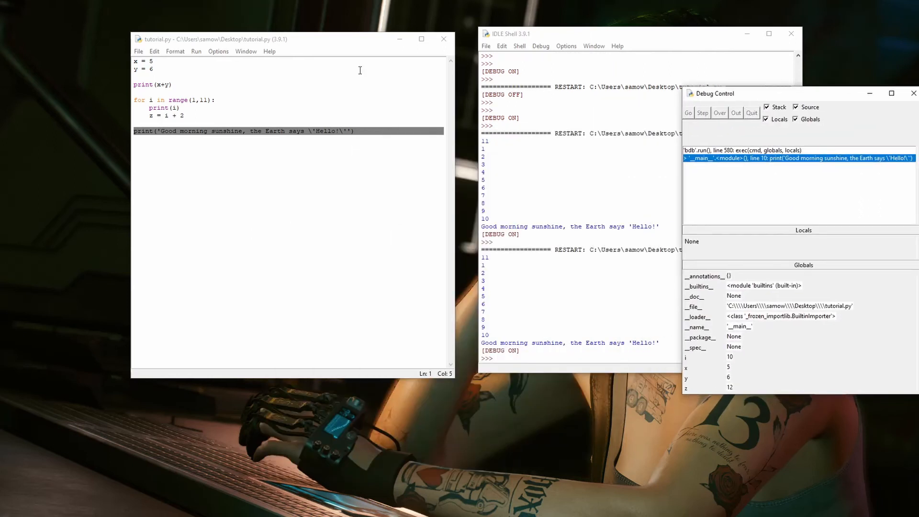
mouse_move(335, 120)
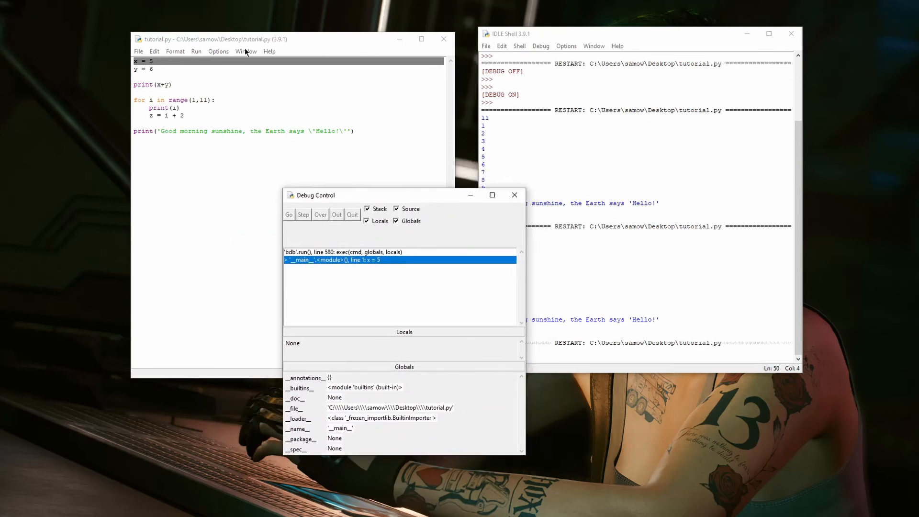
mouse_move(381, 189)
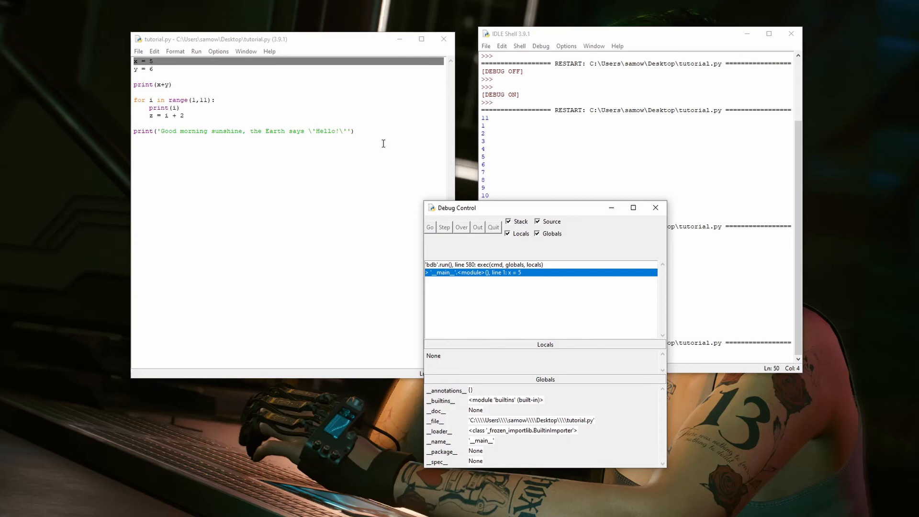
- Mark the loop's z = i + 2 line in tutorial.py as a breakpoint
left_click(291, 121)
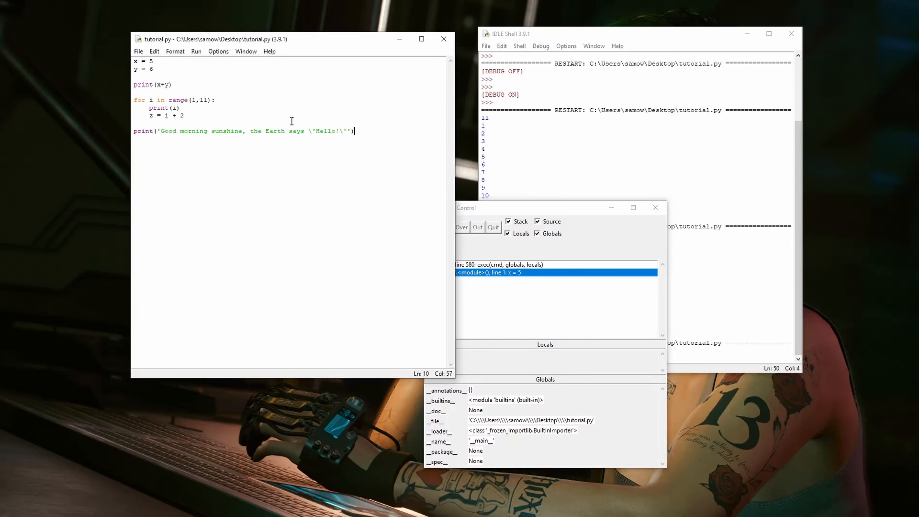
left_click(184, 115)
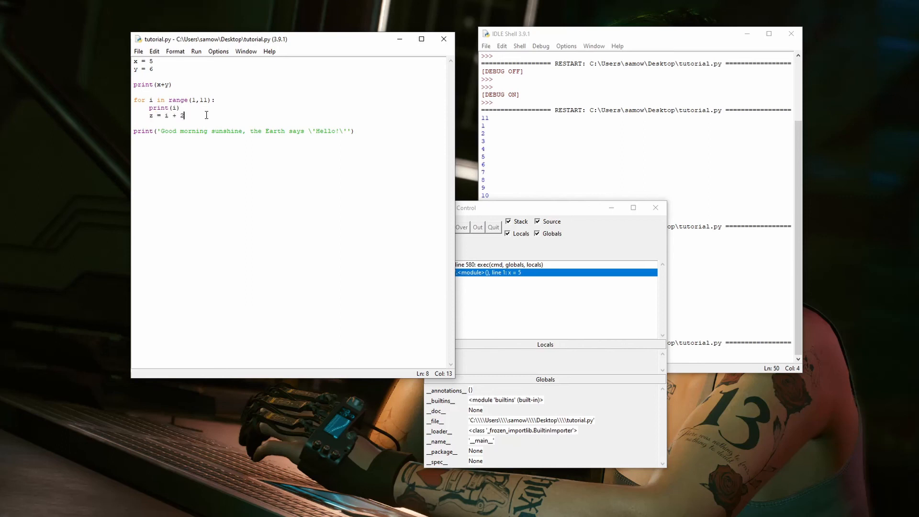
right_click(207, 114)
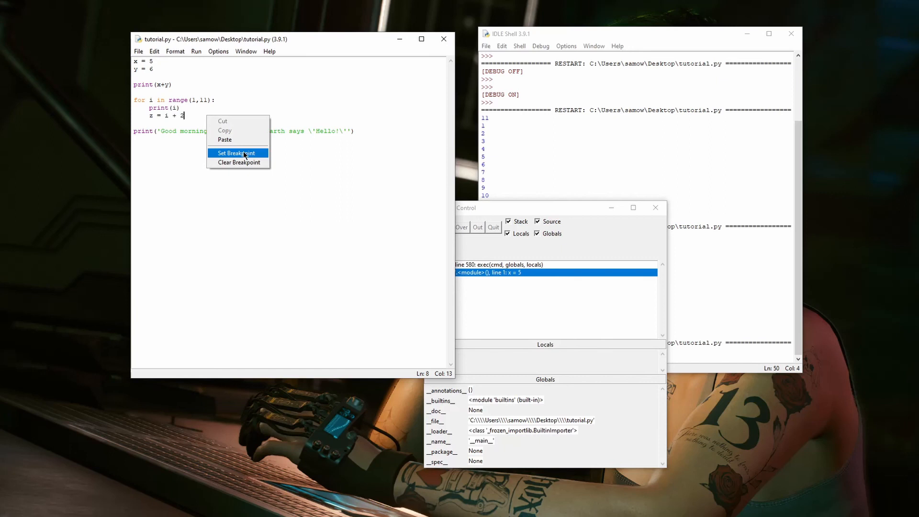
left_click(237, 153)
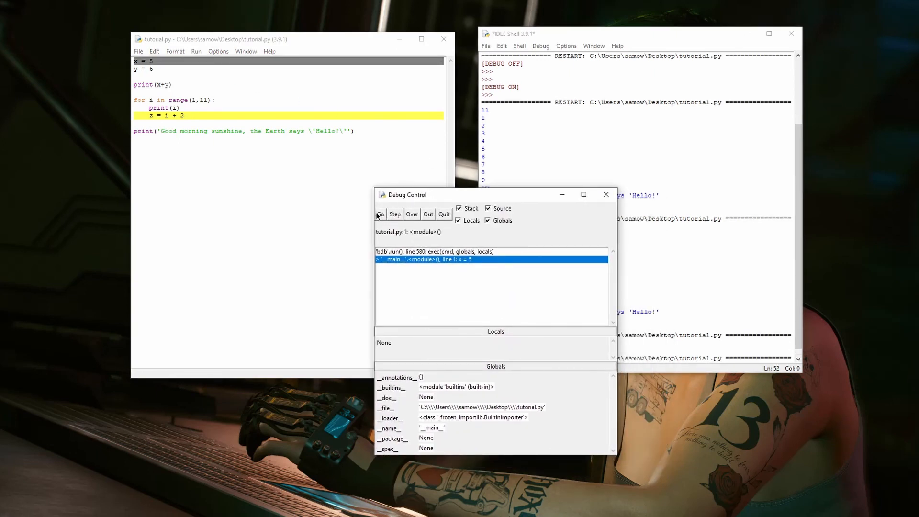
mouse_move(287, 146)
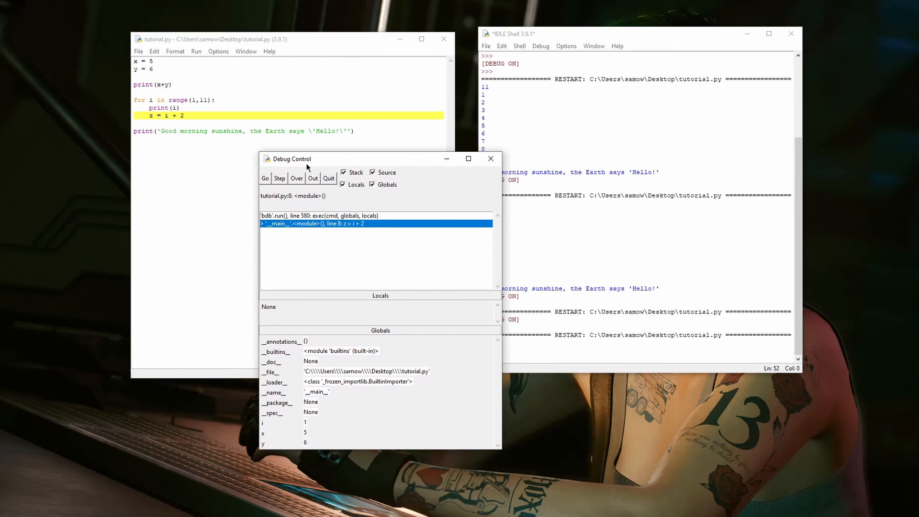
mouse_move(299, 428)
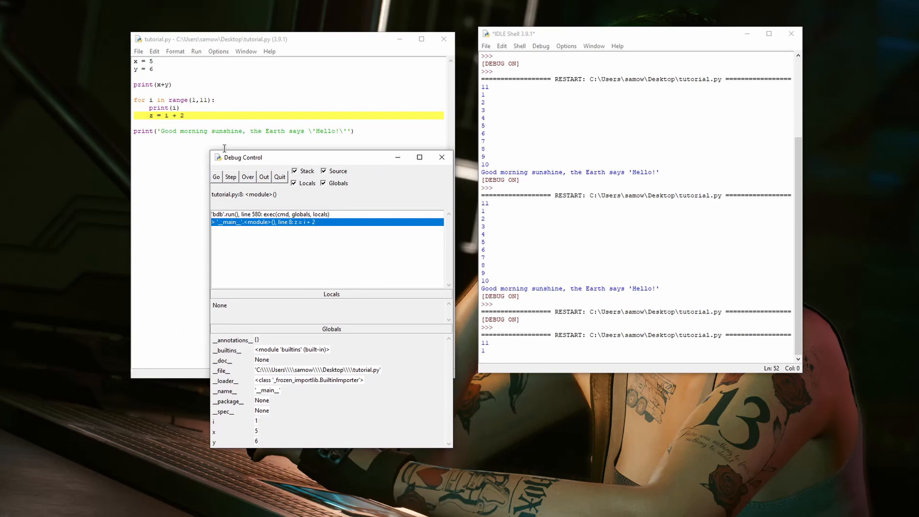
mouse_move(287, 228)
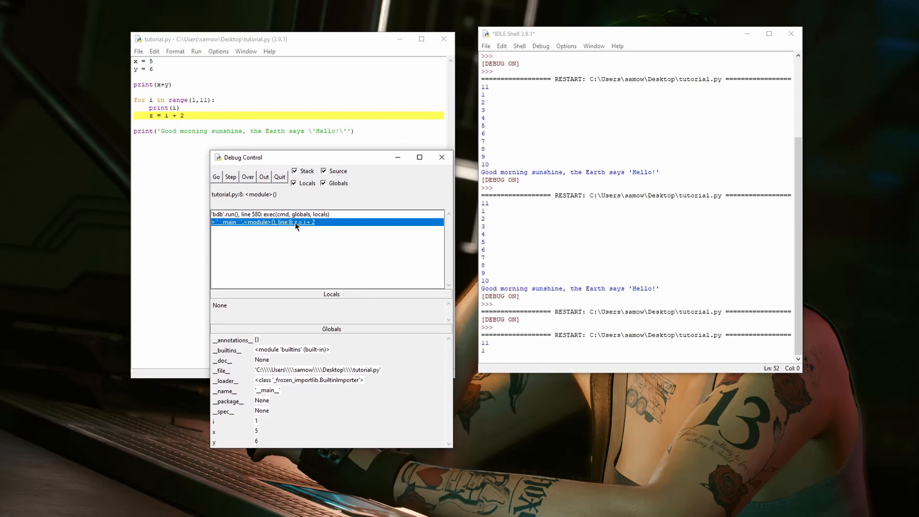
mouse_move(321, 232)
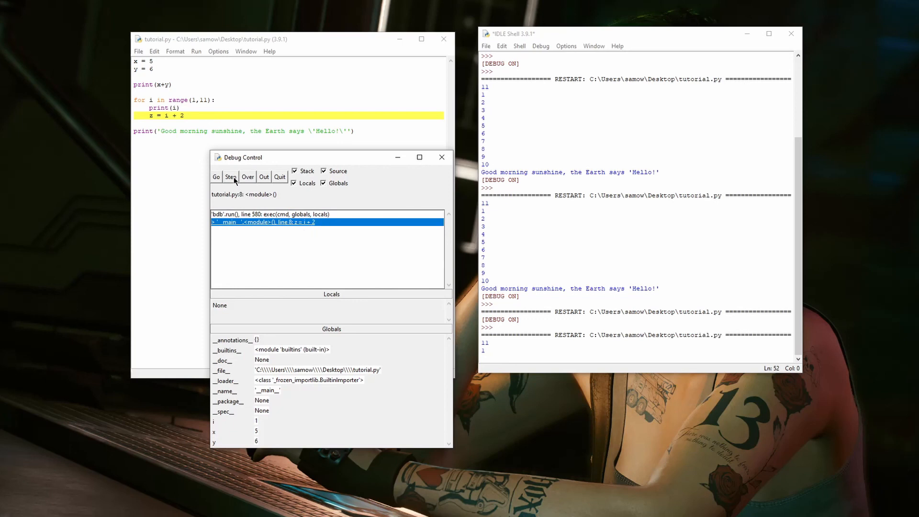
- Alternate Go and Step to run between z = i + 2 breakpoint stops, then step out into the greeting print
left_click(230, 176)
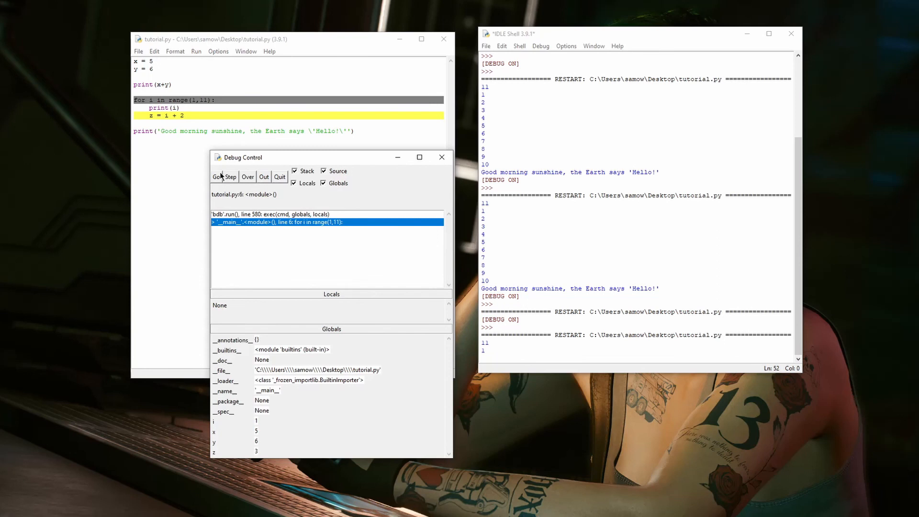
left_click(231, 176)
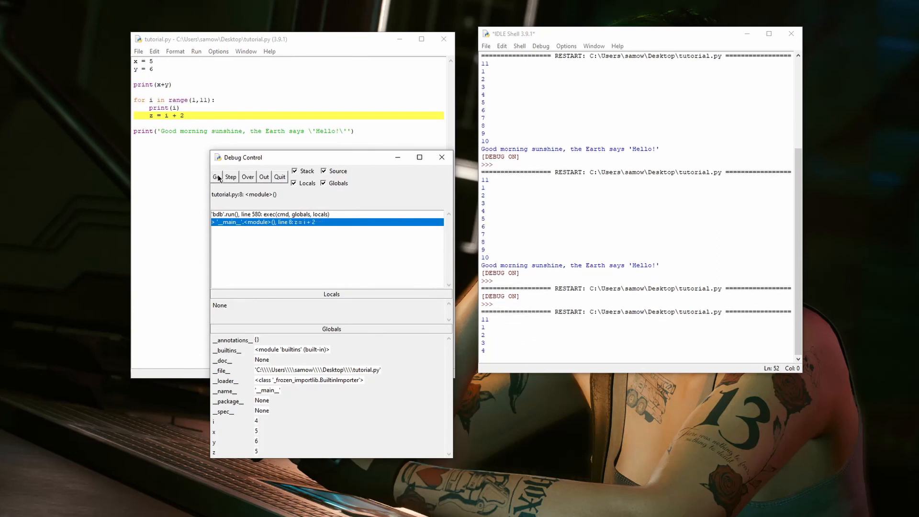
left_click(219, 176)
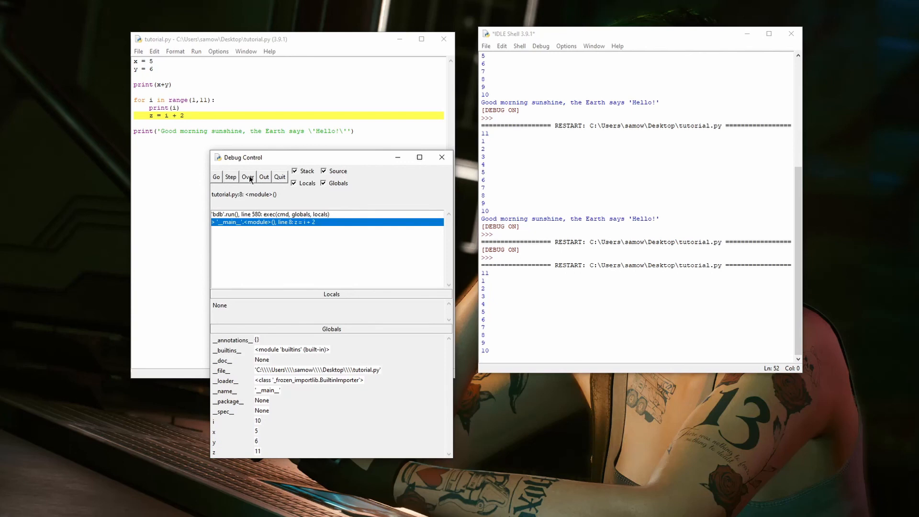
left_click(247, 176)
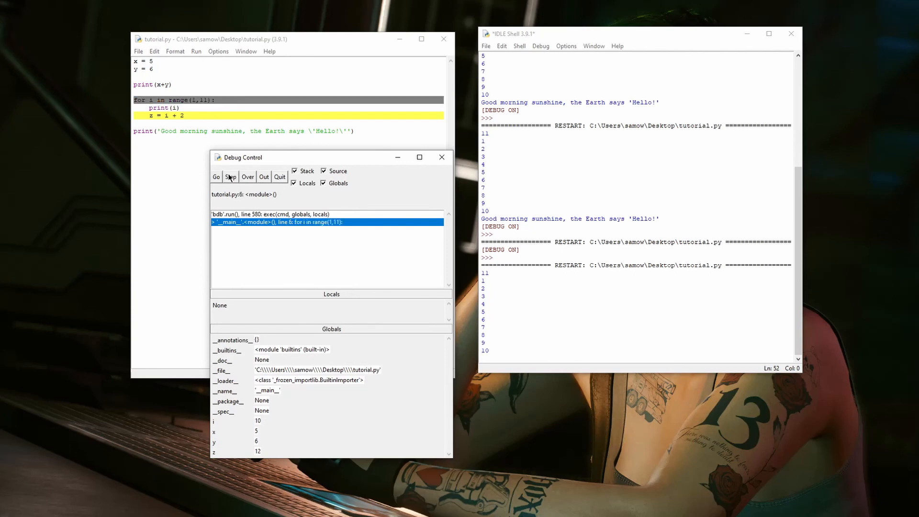
left_click(231, 176)
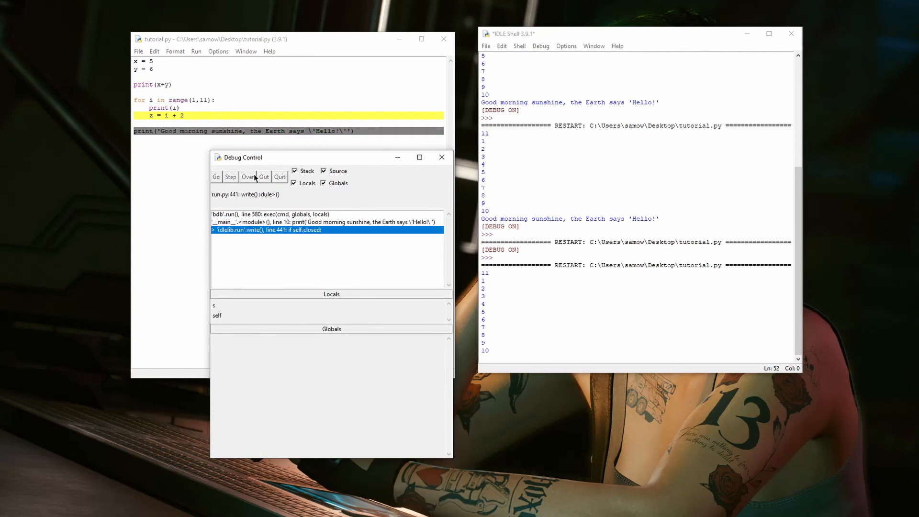
- Resume with Go so the greeting prints and the debugged run finishes
left_click(248, 176)
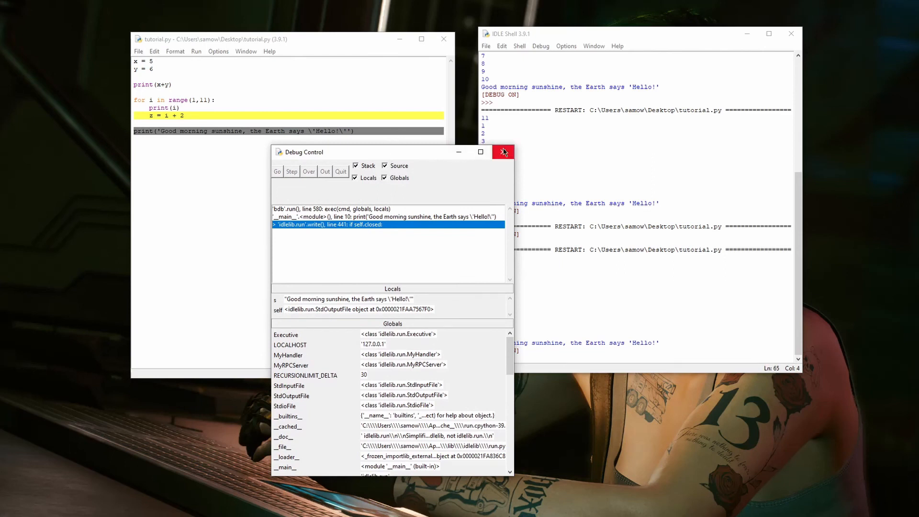
mouse_move(502, 153)
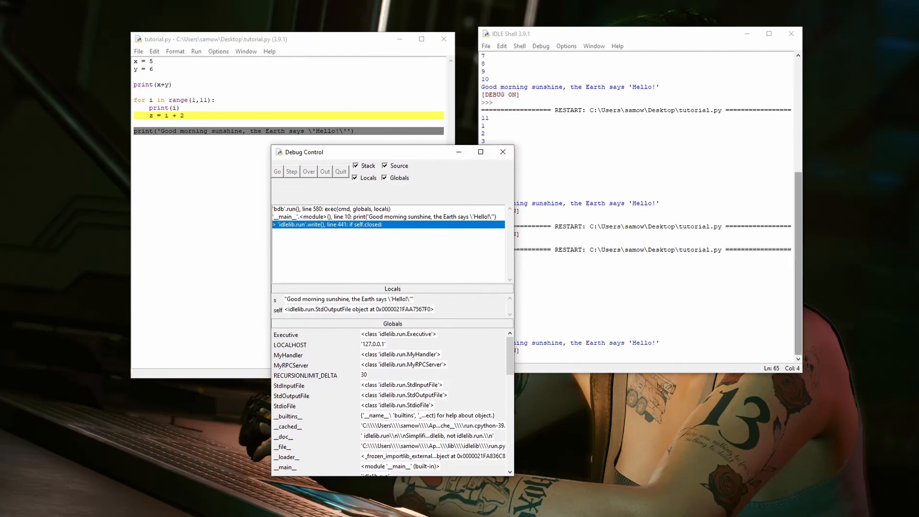